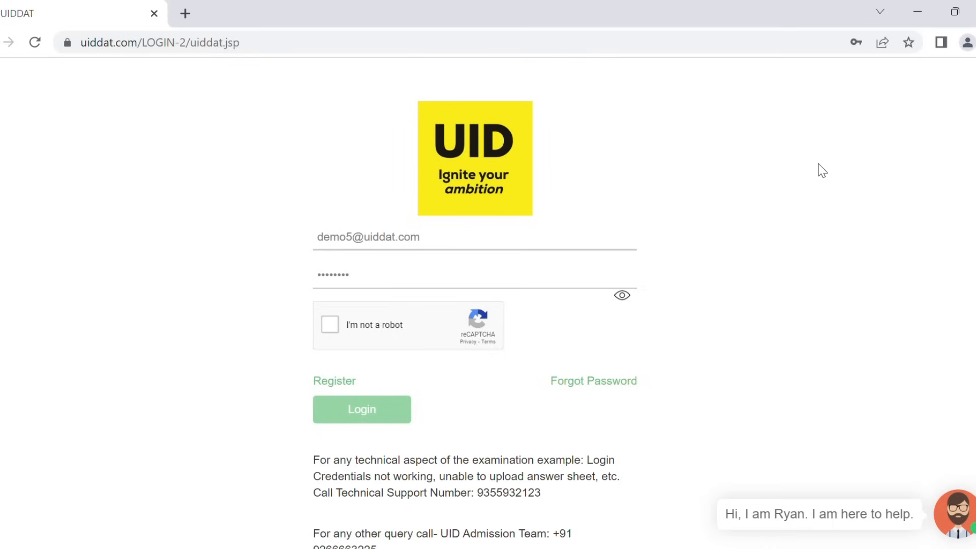
mouse_move(210, 61)
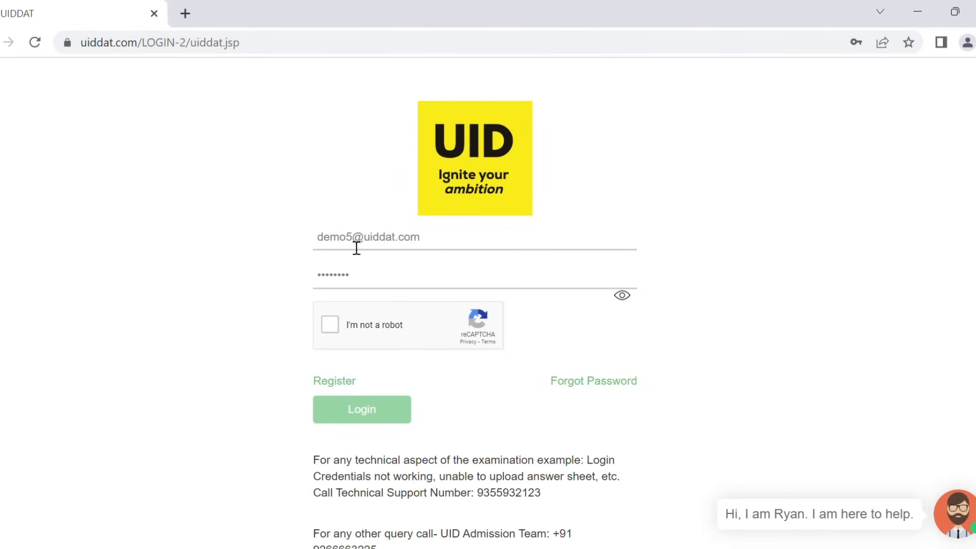
mouse_move(957, 41)
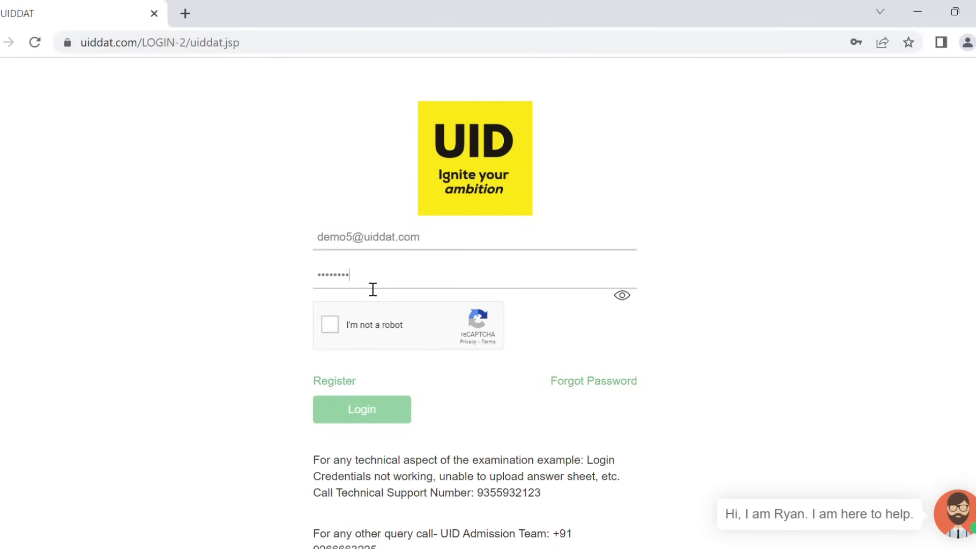
Solve the motorcycle image captcha and log in to the UIDDAT exam portal
click(330, 324)
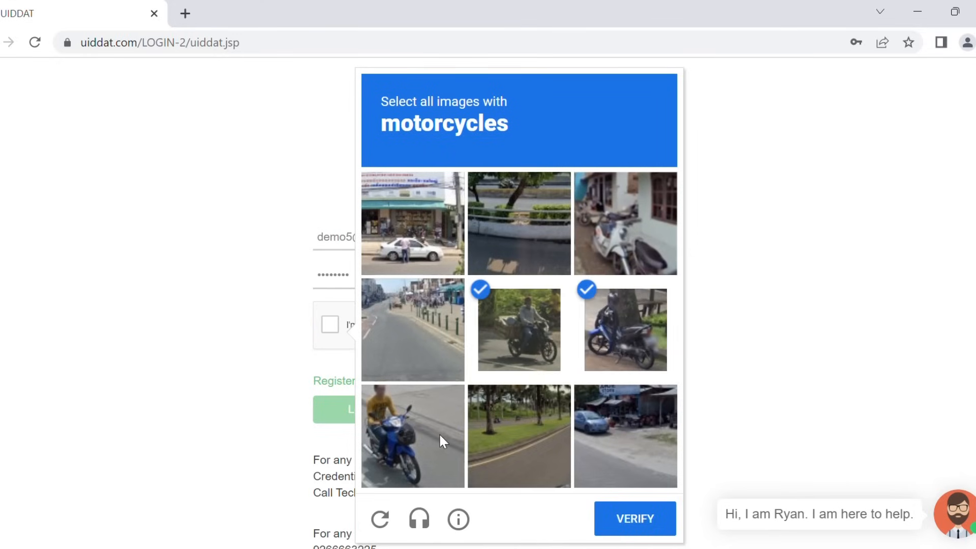
click(634, 519)
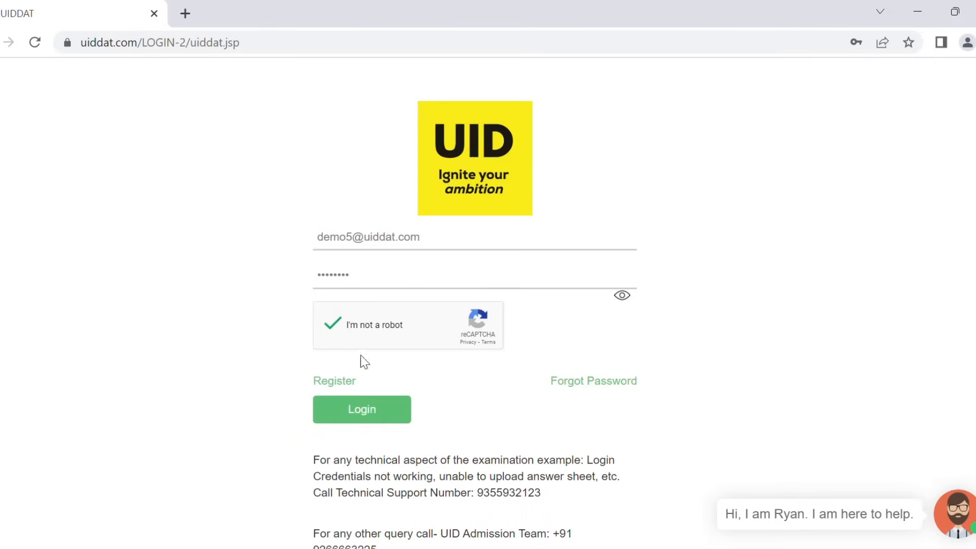
click(361, 408)
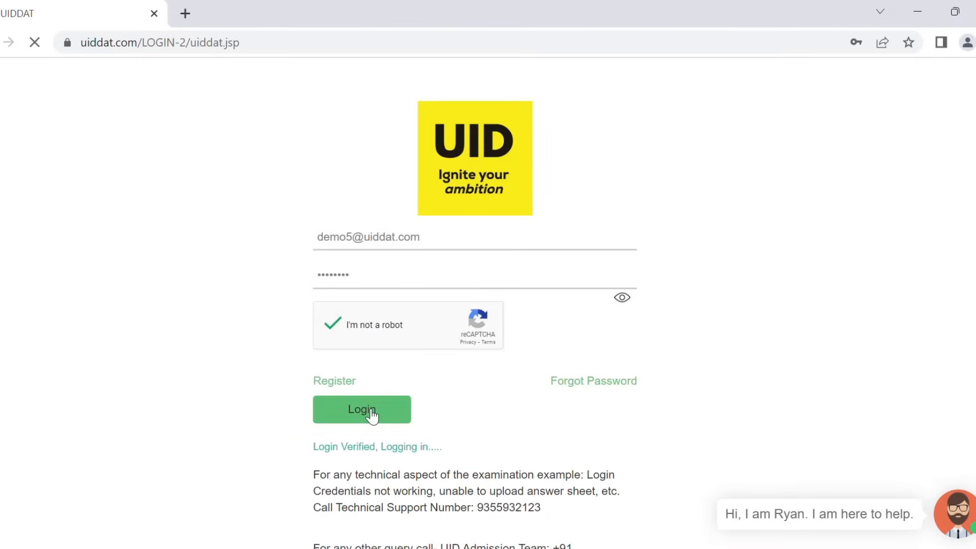
click(361, 409)
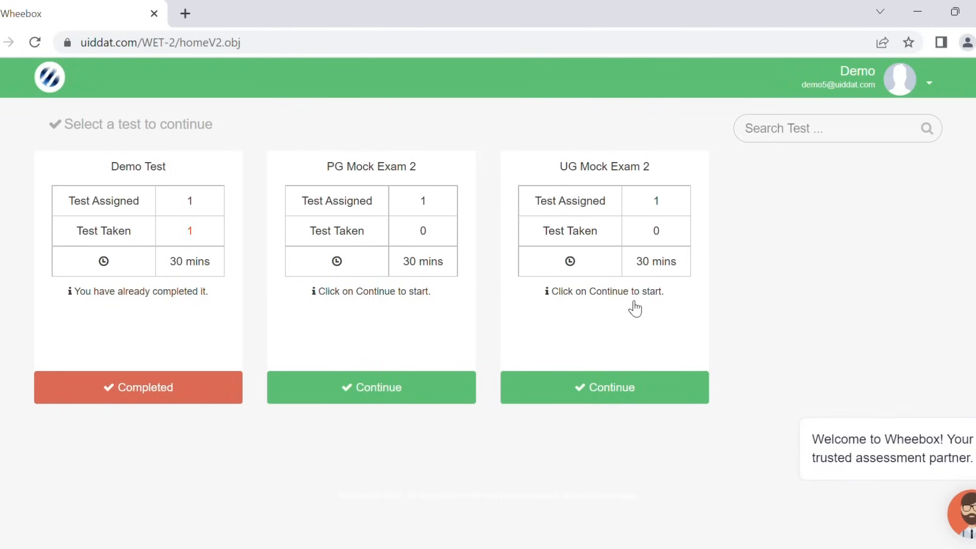
mouse_move(933, 86)
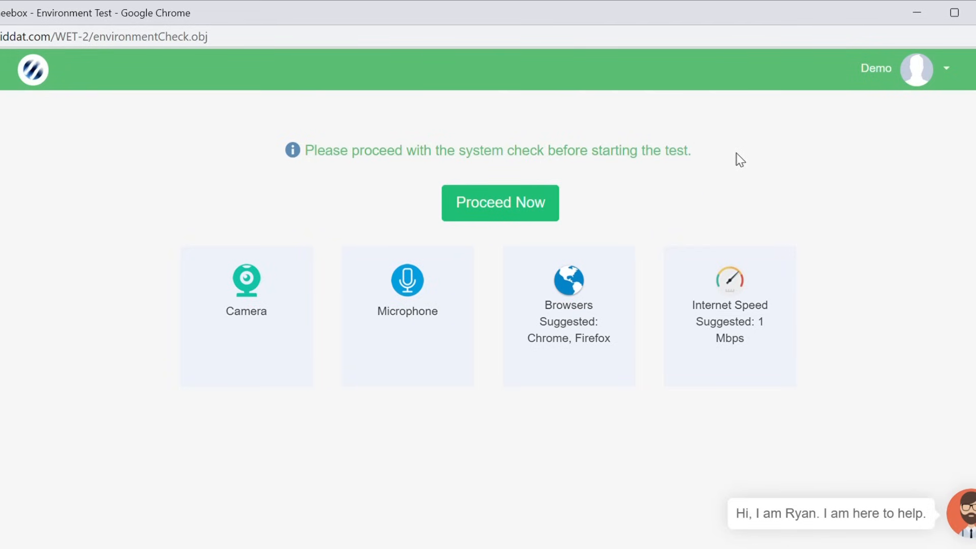
mouse_move(380, 181)
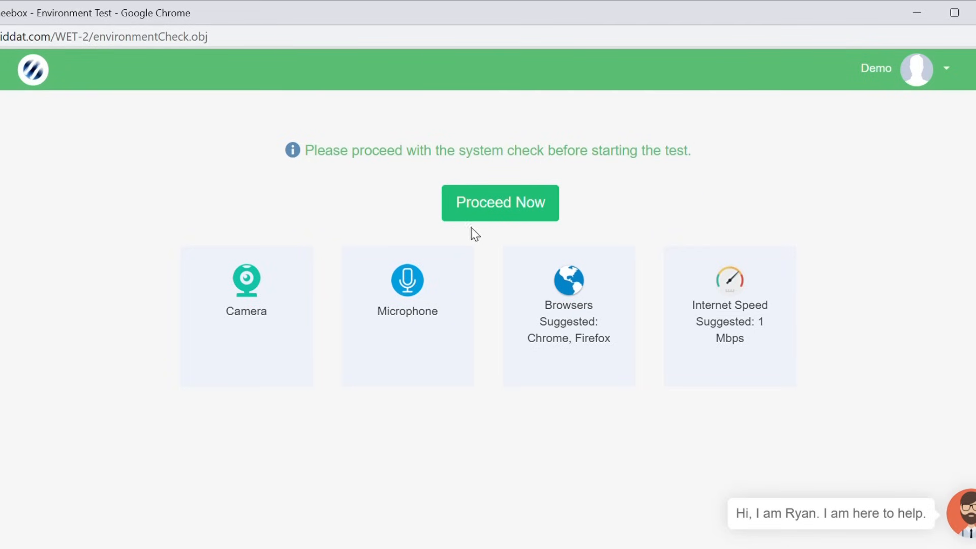
mouse_move(532, 208)
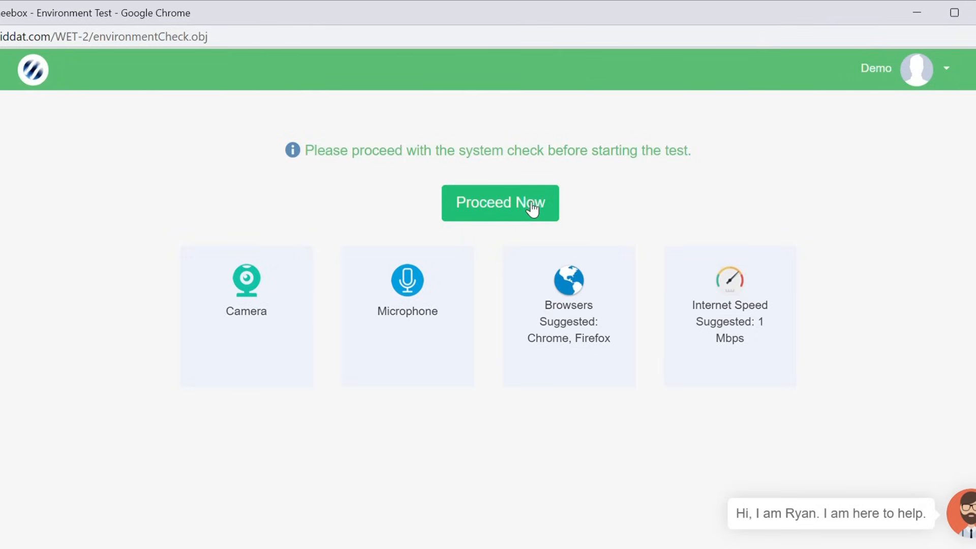
Start the camera, microphone, browser and internet speed checks
click(499, 203)
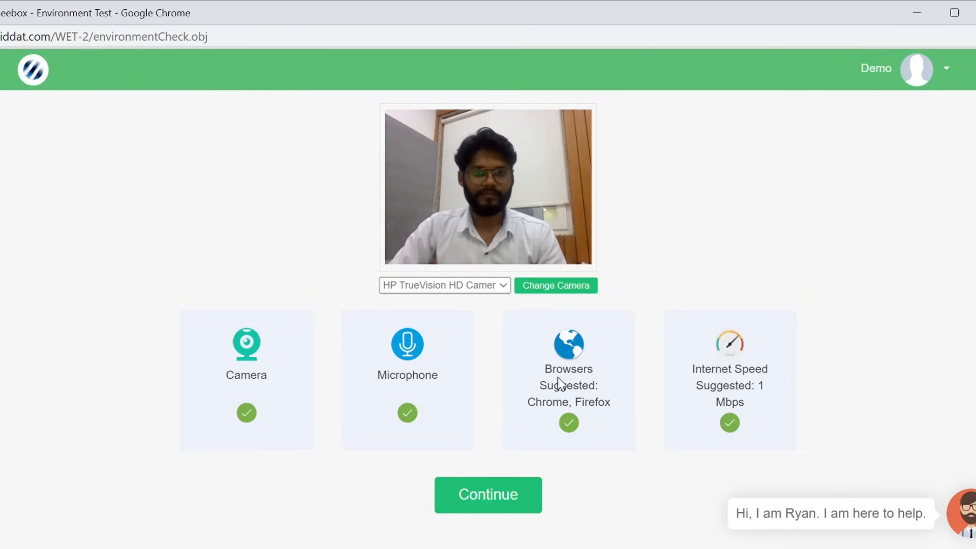
mouse_move(740, 385)
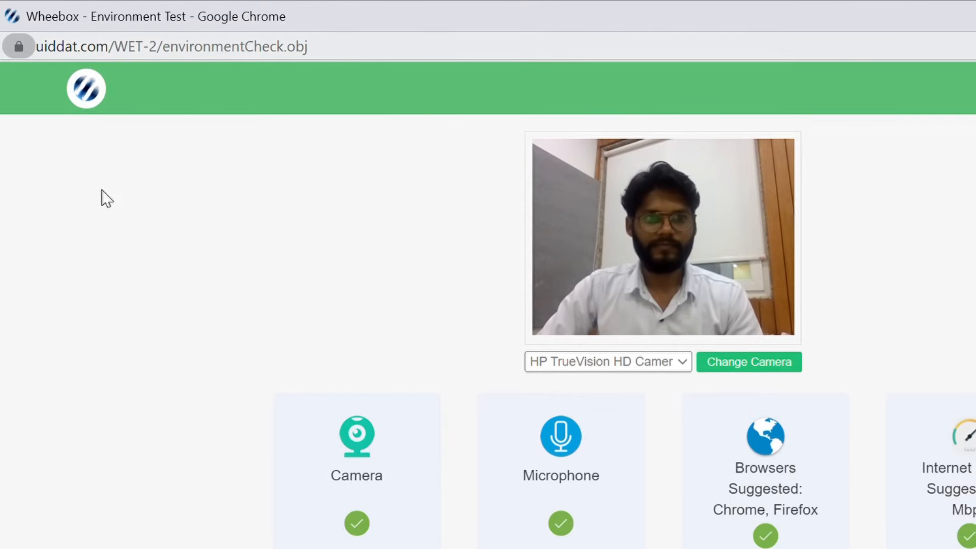
mouse_move(252, 151)
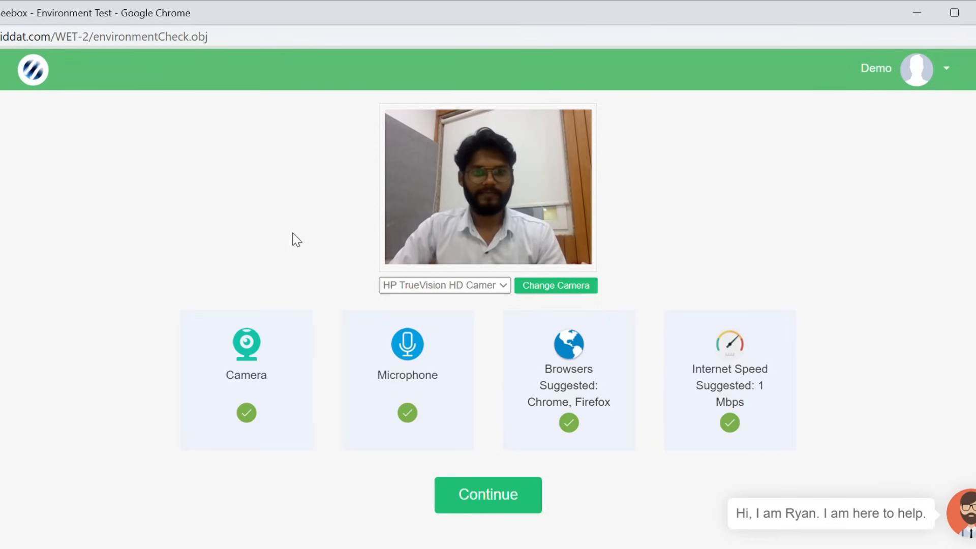
mouse_move(818, 435)
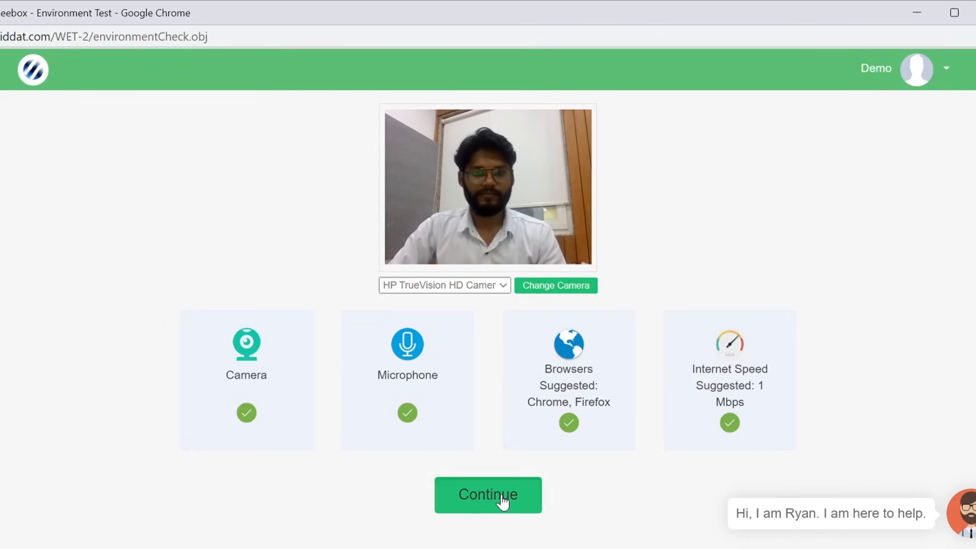
Capture and accept a face photo, then an ID card photo
click(487, 494)
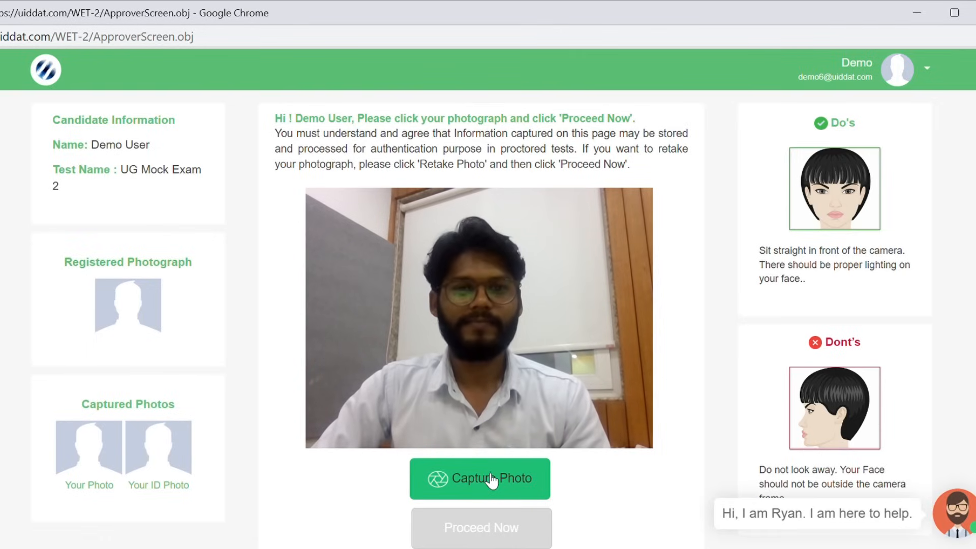
click(480, 478)
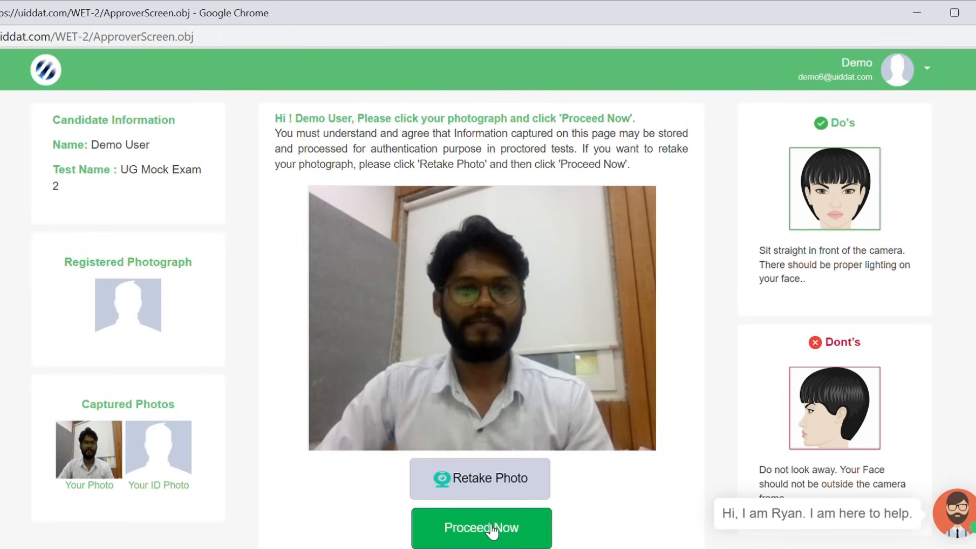
click(480, 527)
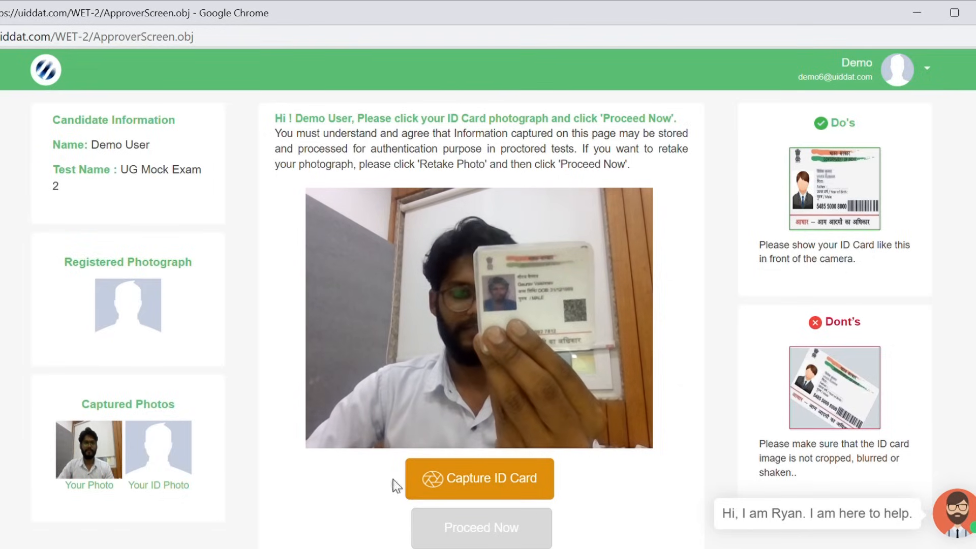
click(479, 478)
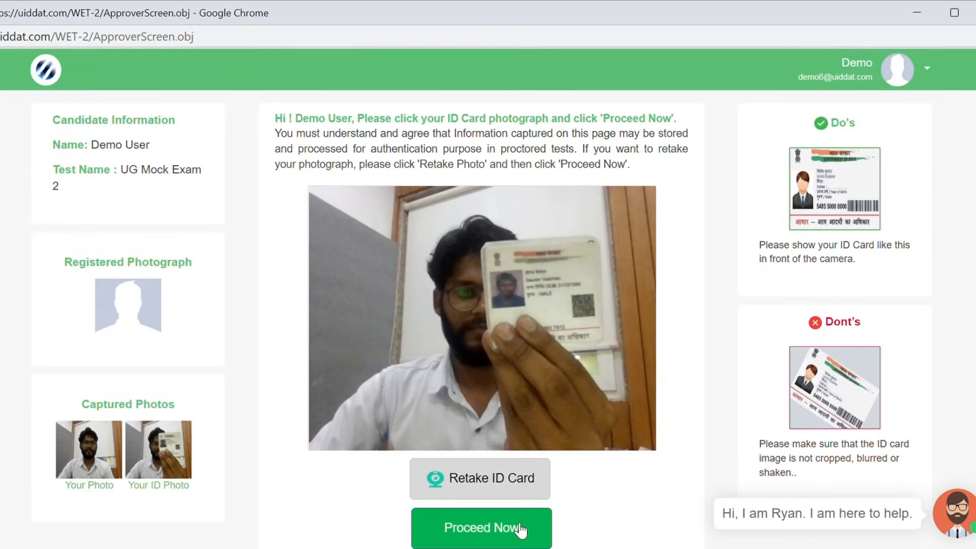
click(480, 528)
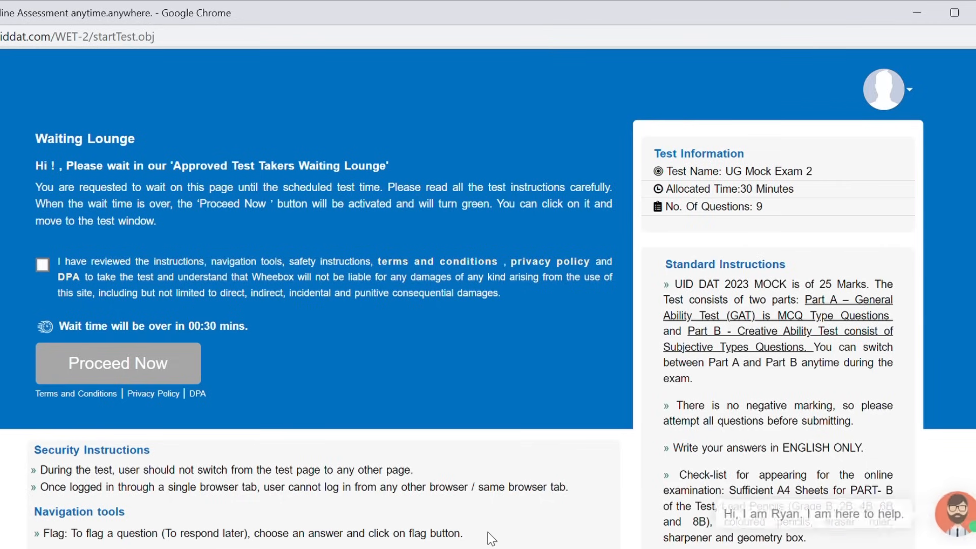
mouse_move(537, 346)
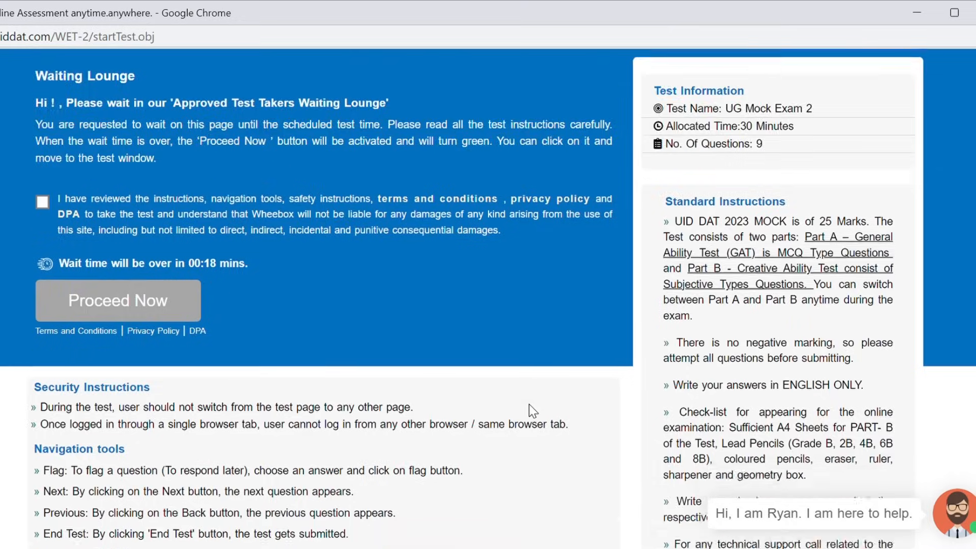
Read the waiting-lounge instructions, agree to the terms, and enter the test window
scroll(down, 3)
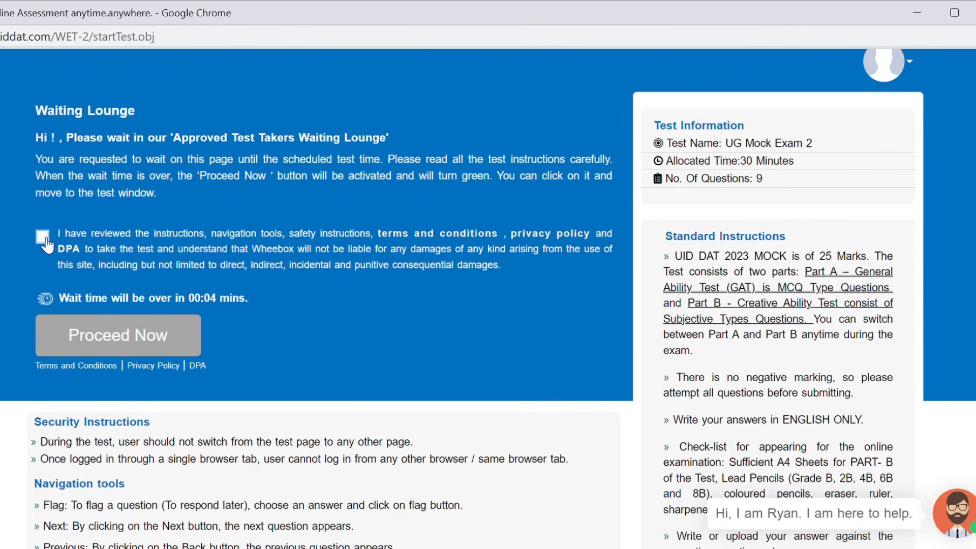
click(42, 237)
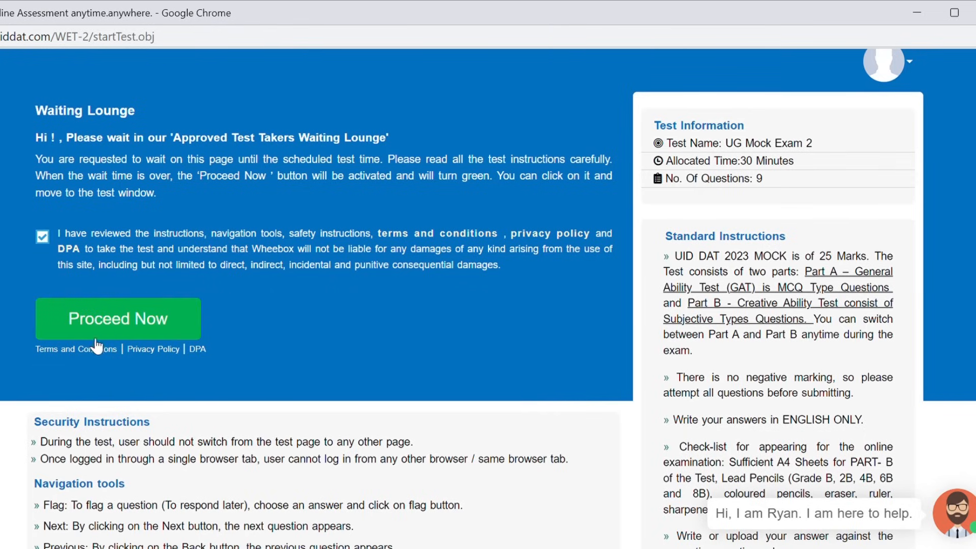
click(118, 319)
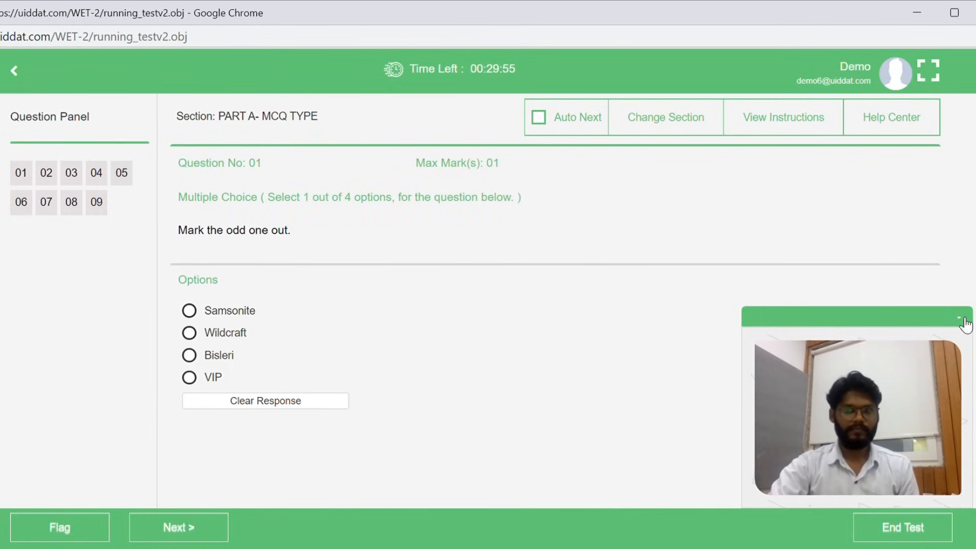
Minimize the live webcam preview panel while on Question 1
click(963, 318)
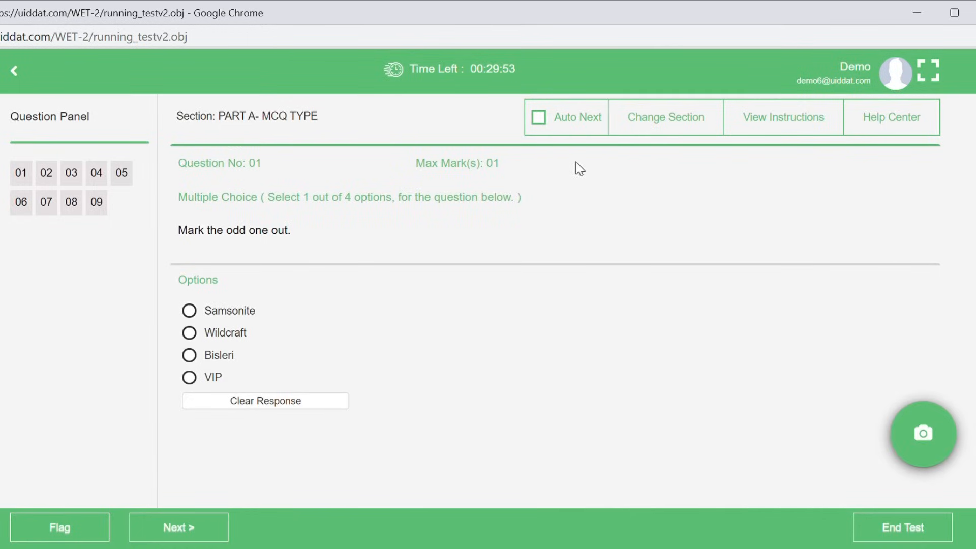
mouse_move(553, 150)
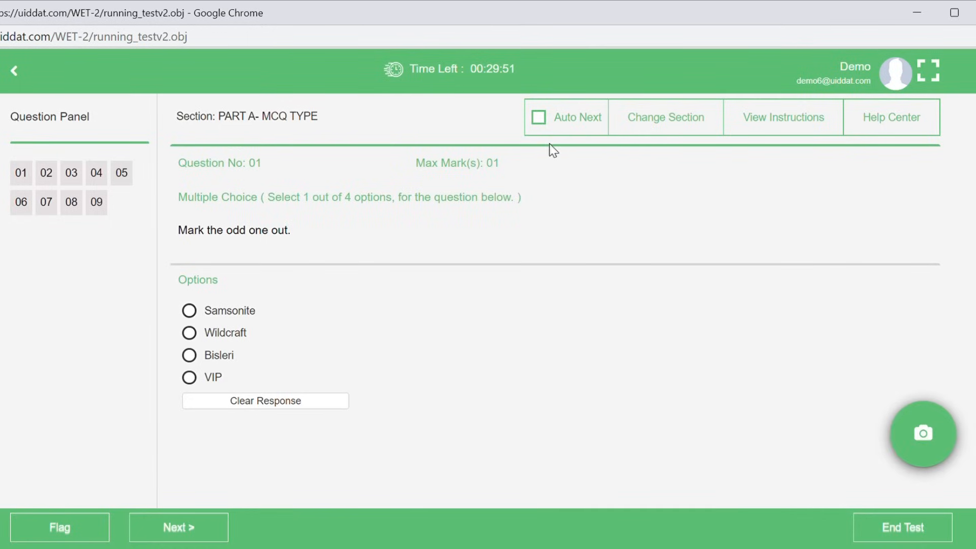
mouse_move(570, 135)
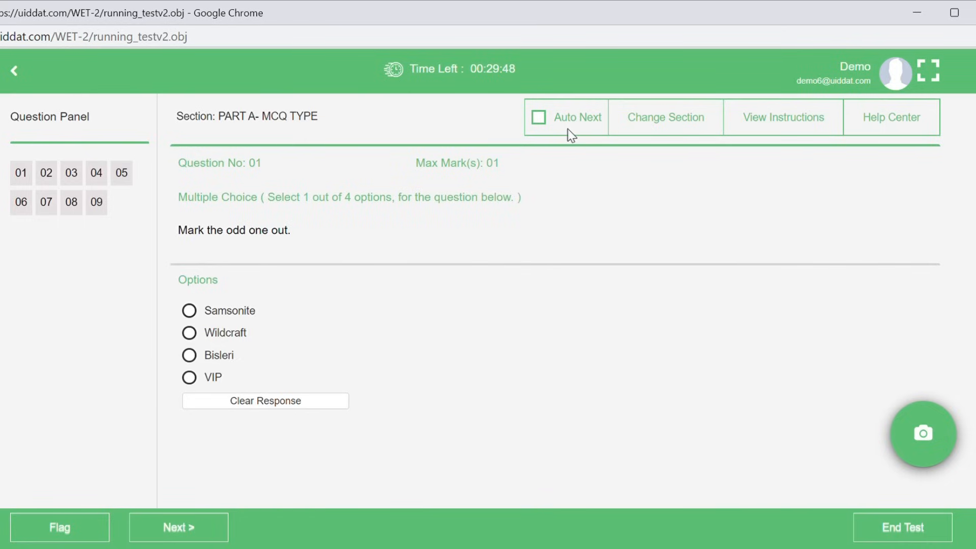
mouse_move(724, 132)
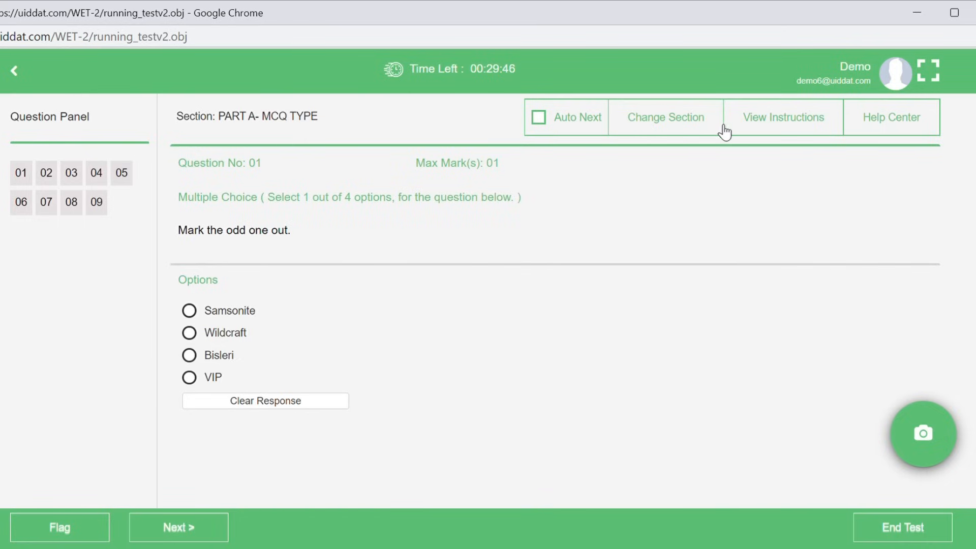
mouse_move(867, 131)
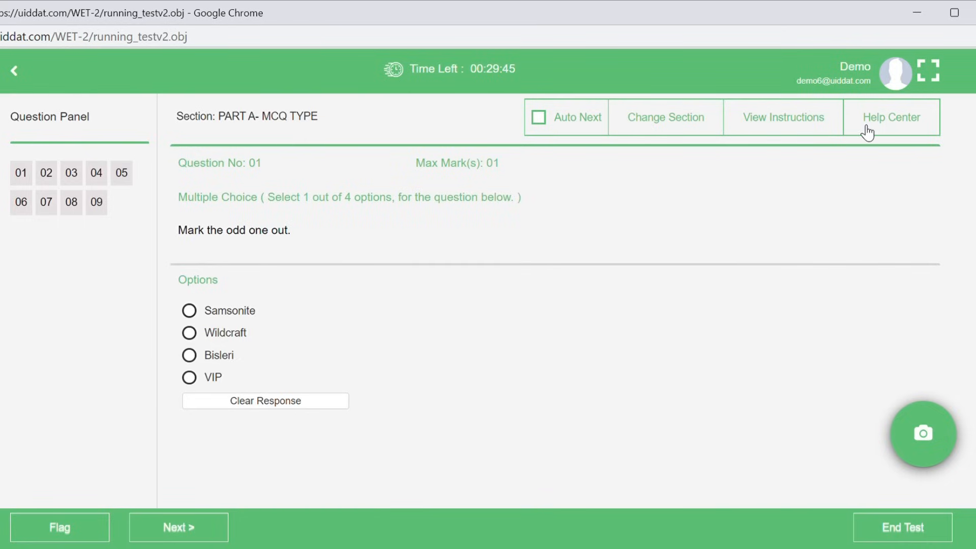
mouse_move(736, 140)
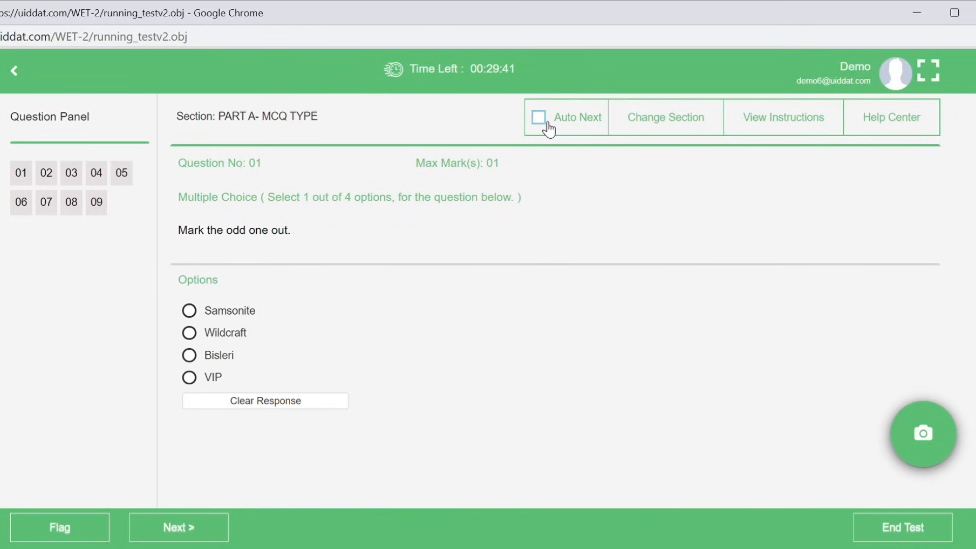
Enable Auto Next, answer Question 1 with Samsonite, then answer the concave mirror question
click(538, 116)
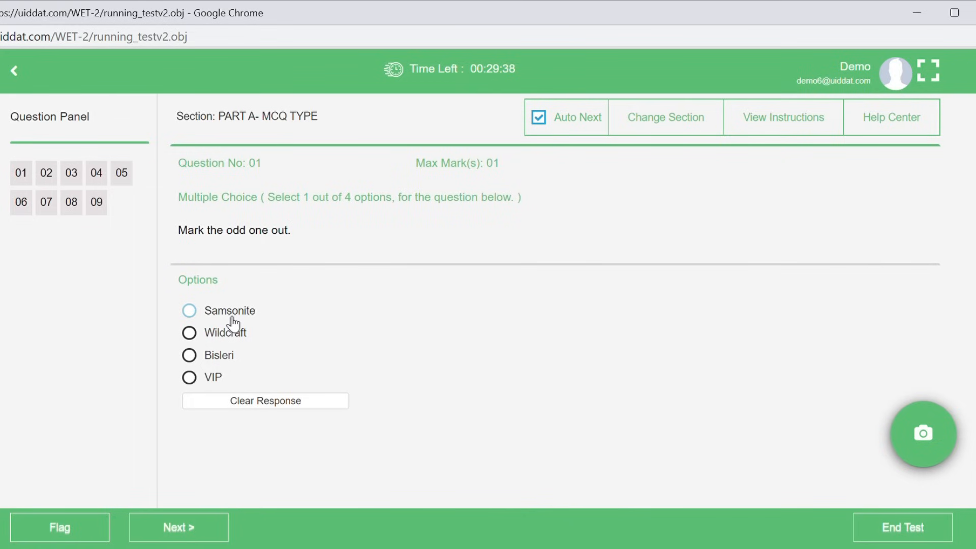
click(178, 527)
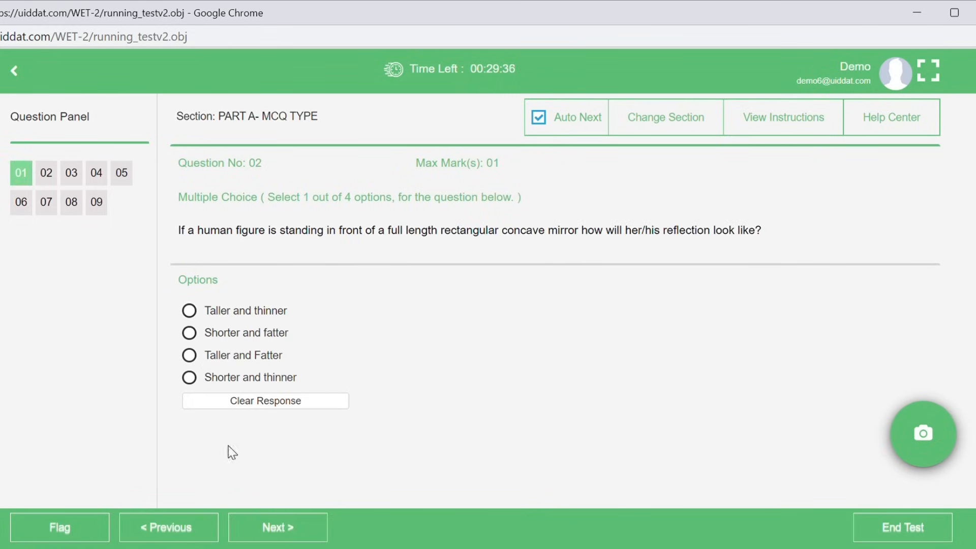
mouse_move(346, 271)
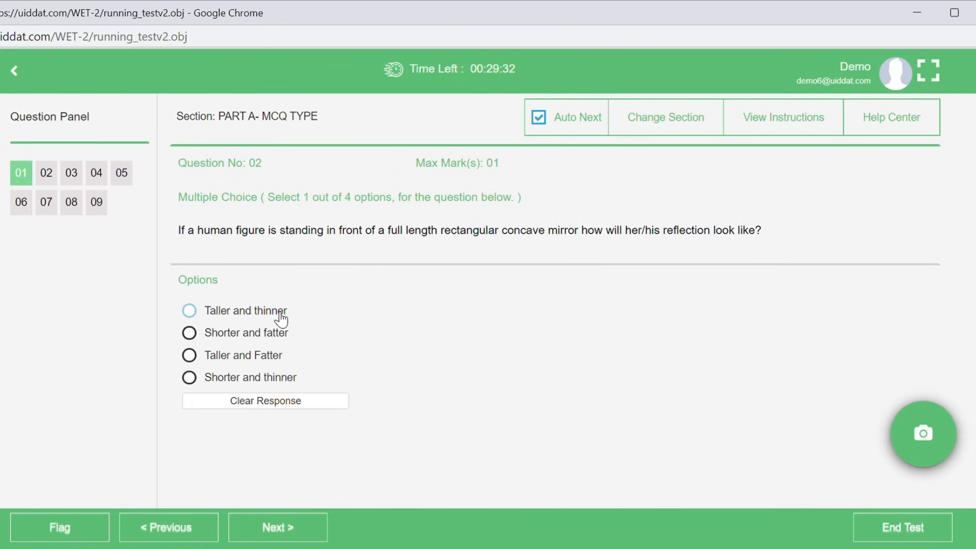
click(277, 527)
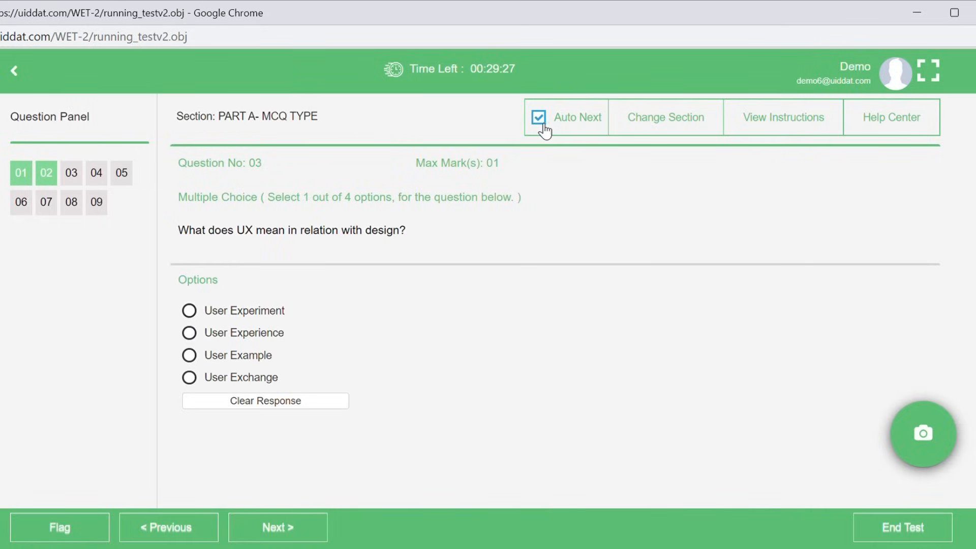
mouse_move(407, 240)
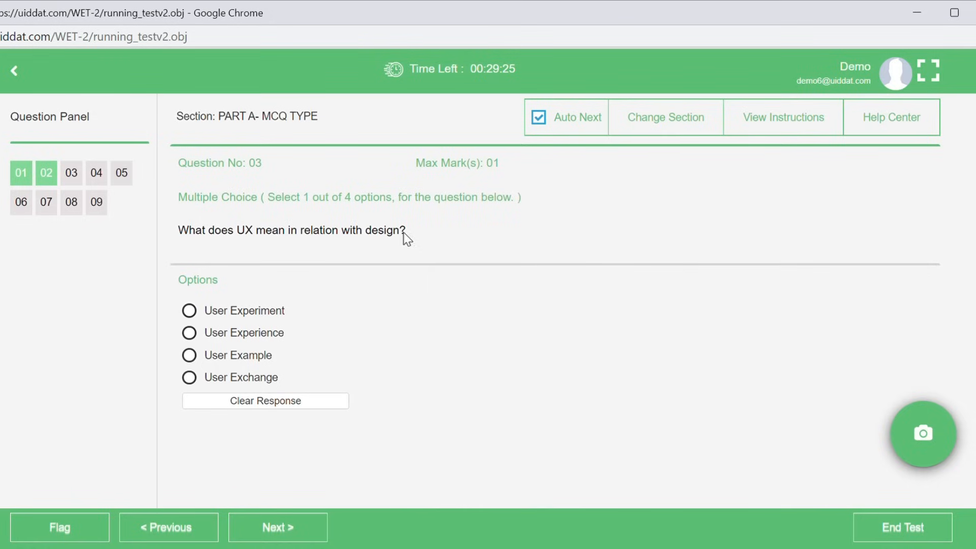
click(665, 117)
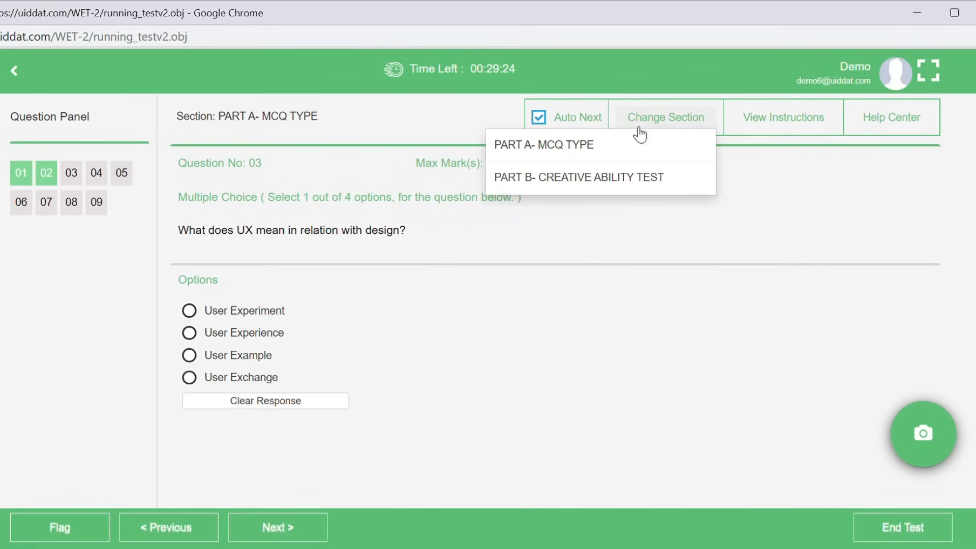
mouse_move(616, 155)
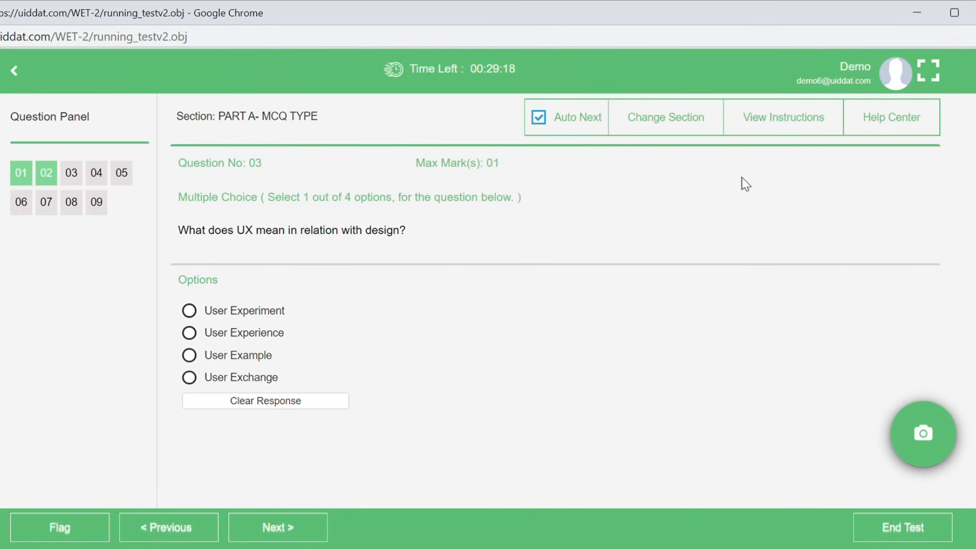
mouse_move(795, 131)
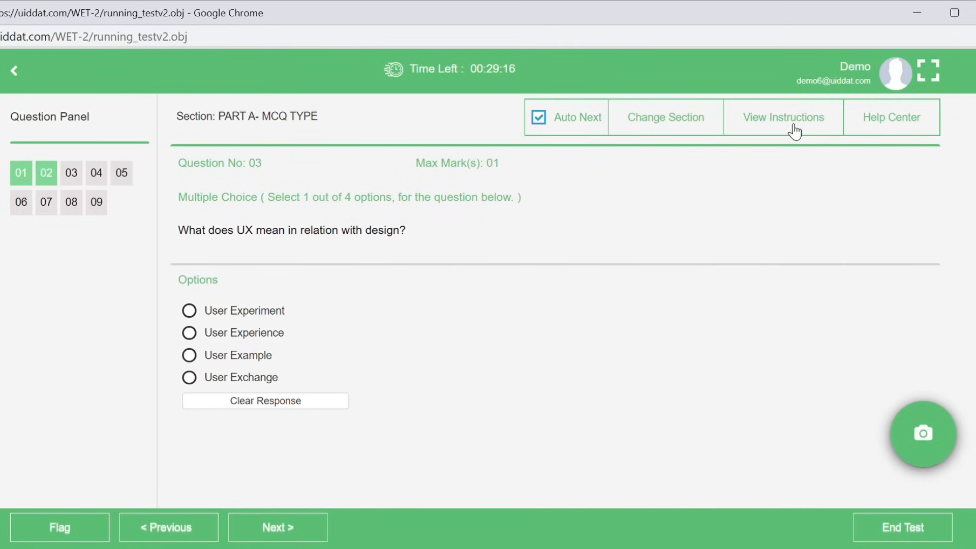
click(784, 117)
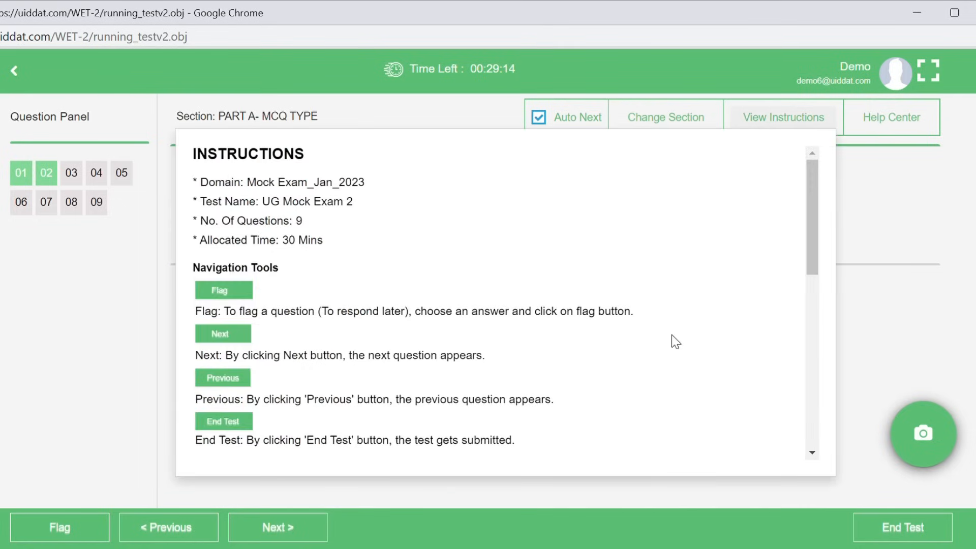
scroll(down, 3)
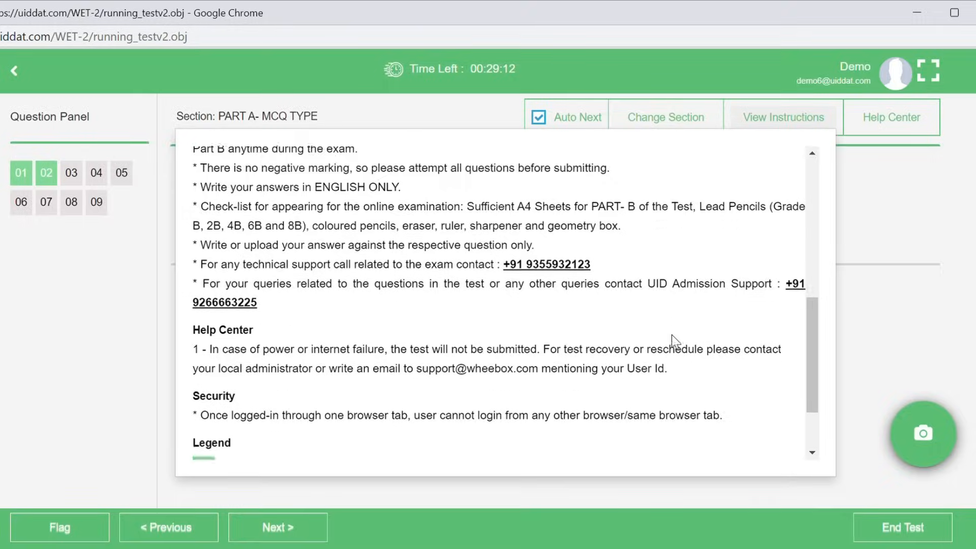
scroll(down, 3)
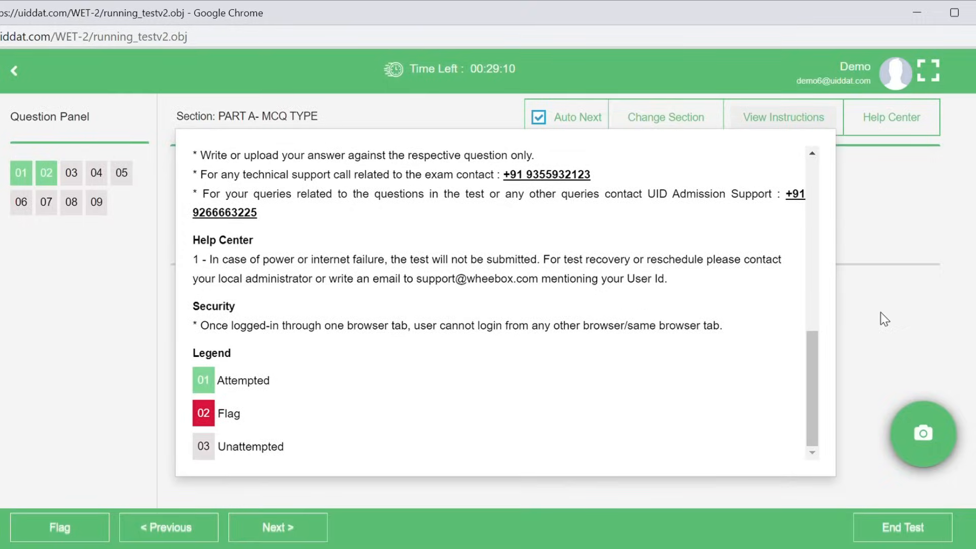
click(891, 117)
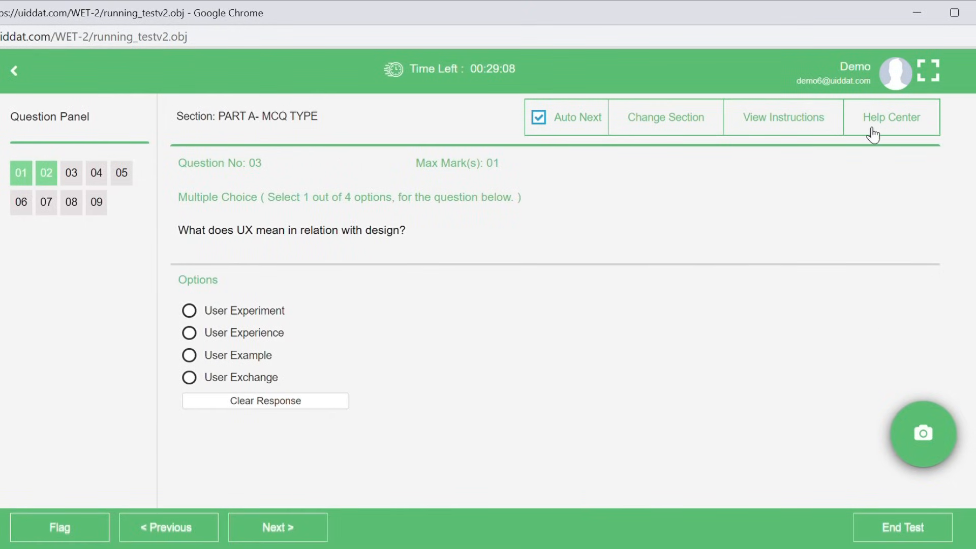
mouse_move(907, 132)
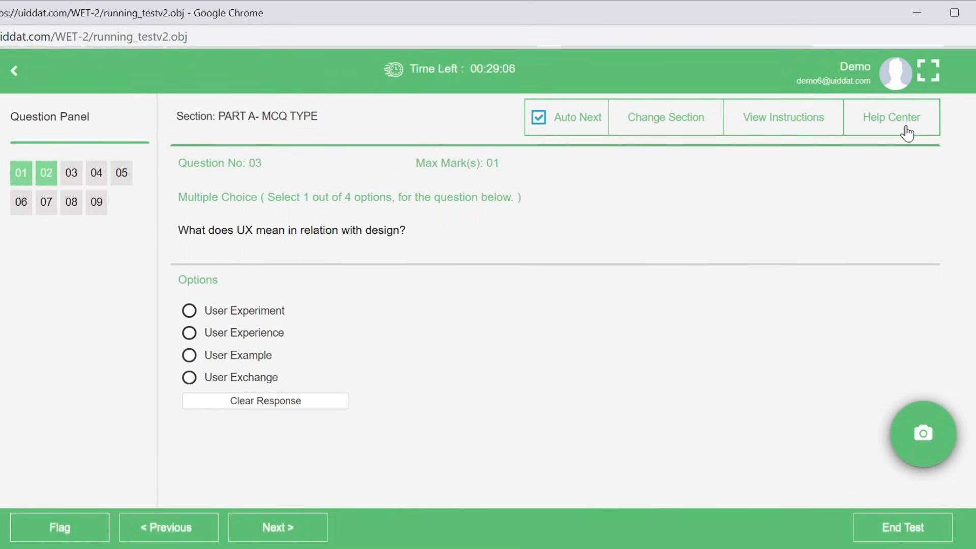
Turn off Auto Next, choose User Experience for Question 3, and flag it
click(891, 116)
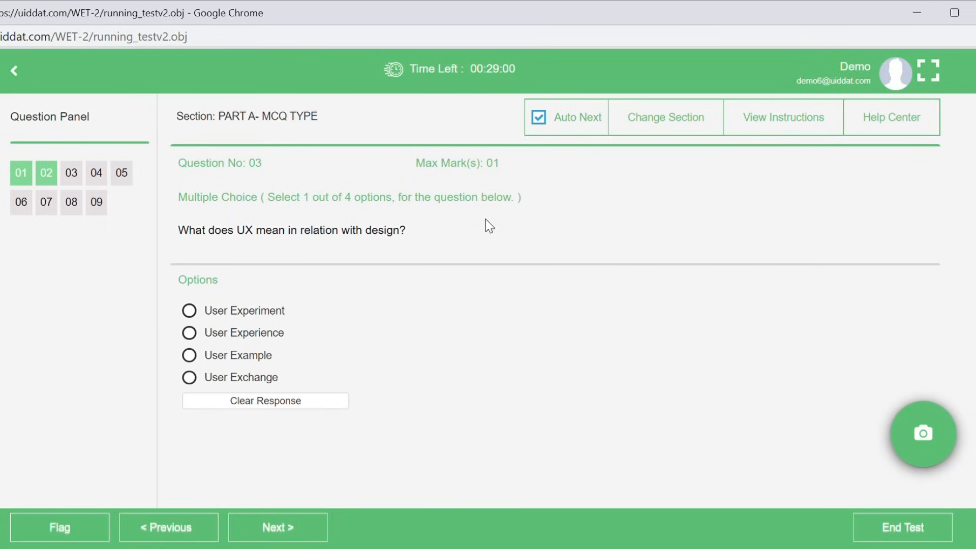
click(538, 117)
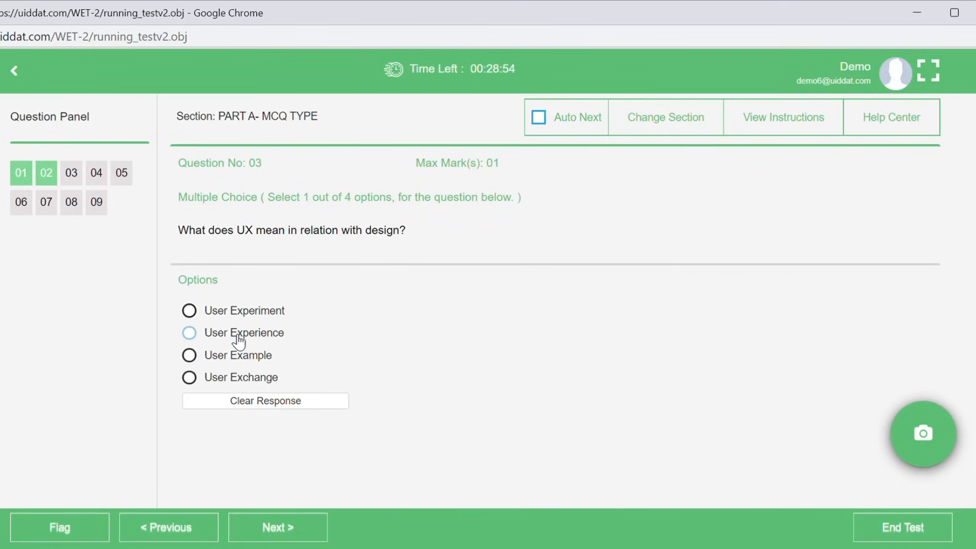
click(189, 333)
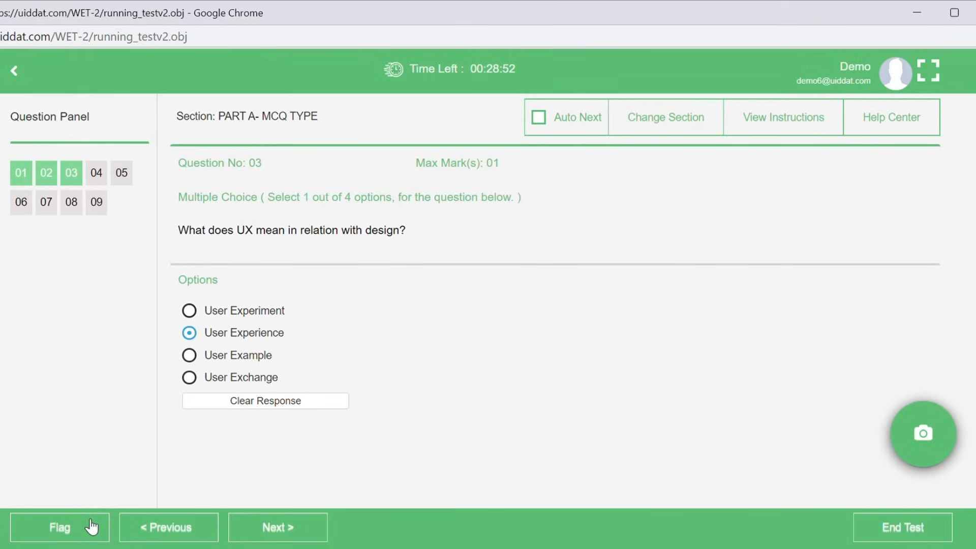
click(60, 527)
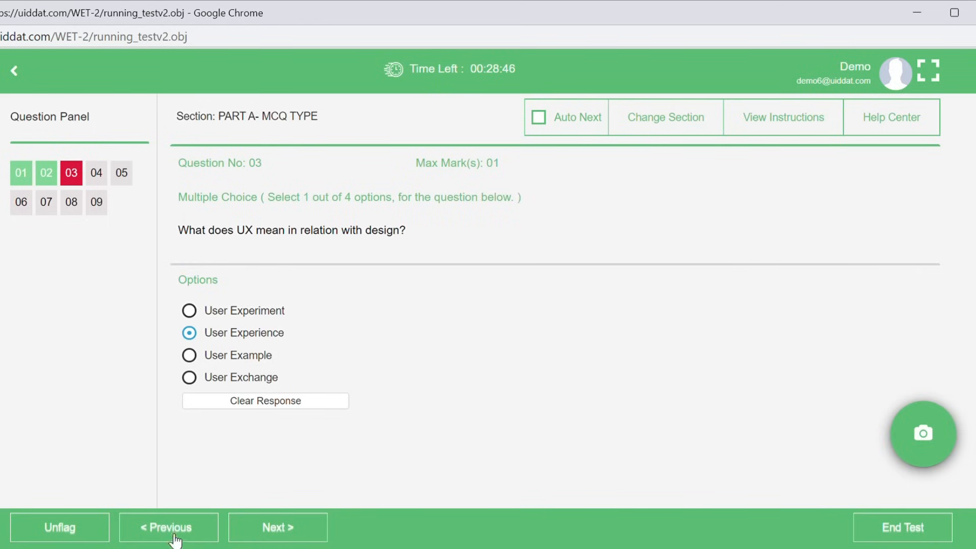
mouse_move(166, 516)
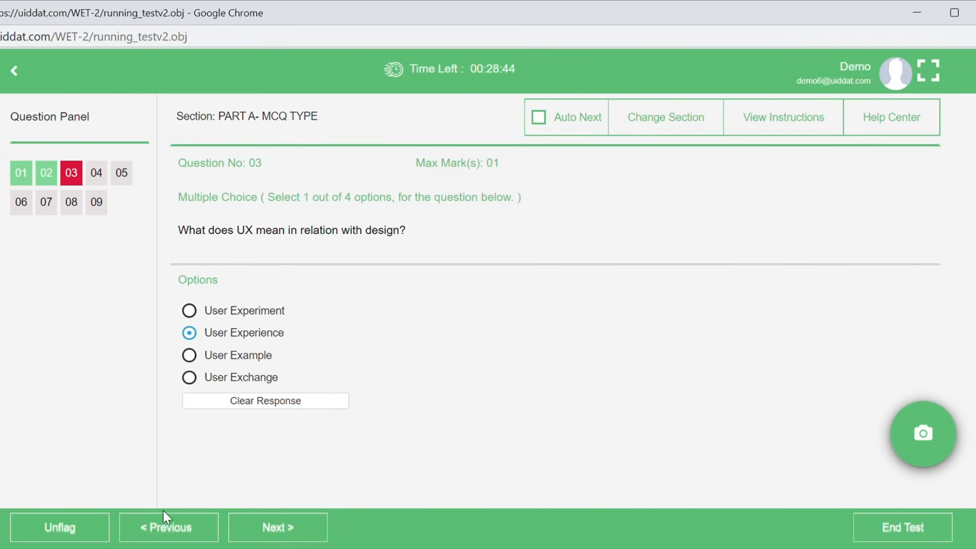
Go back to Question 1, clear Samsonite and select Bisleri instead
click(277, 527)
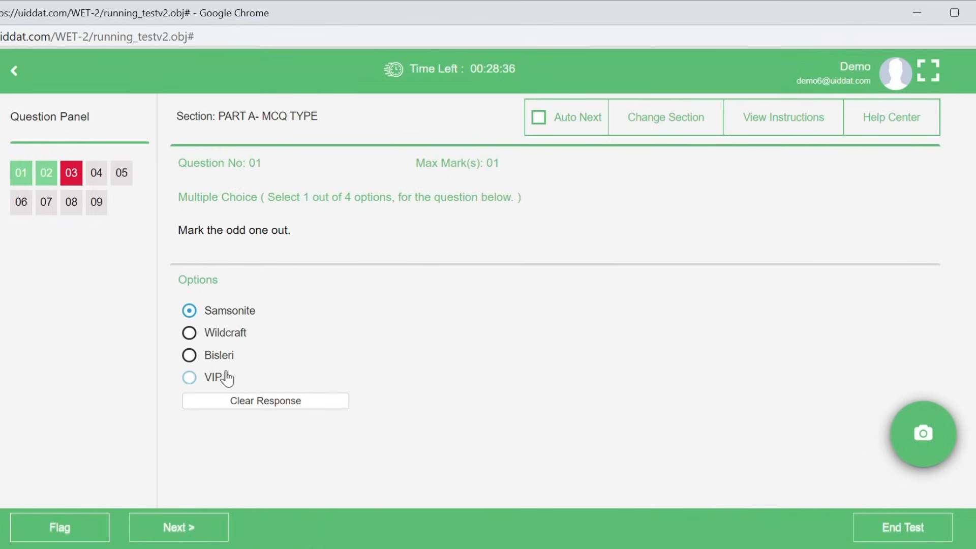
click(264, 400)
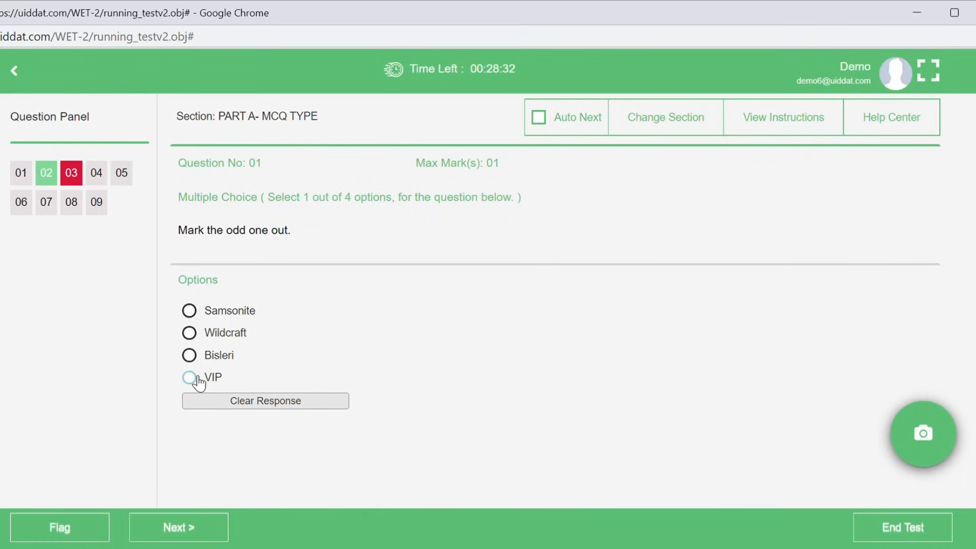
click(189, 354)
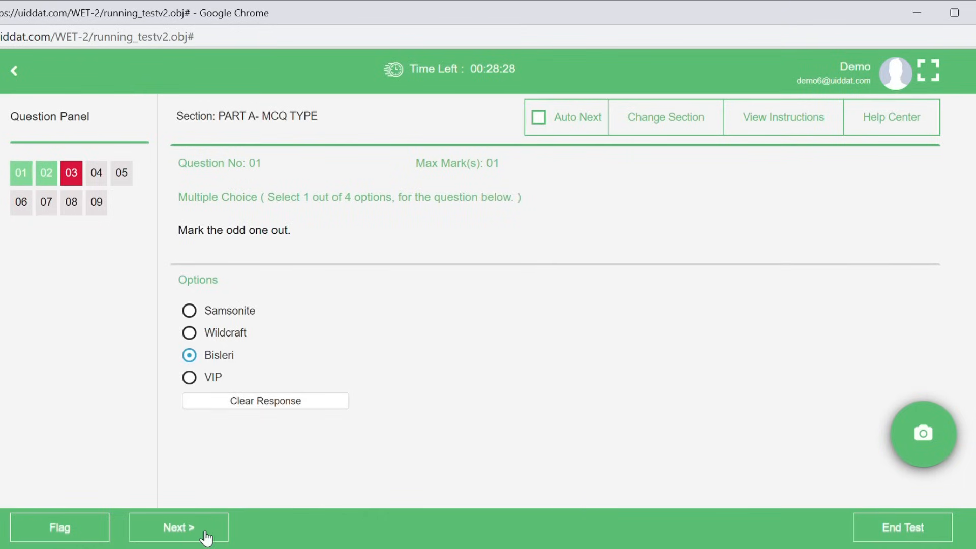
mouse_move(664, 167)
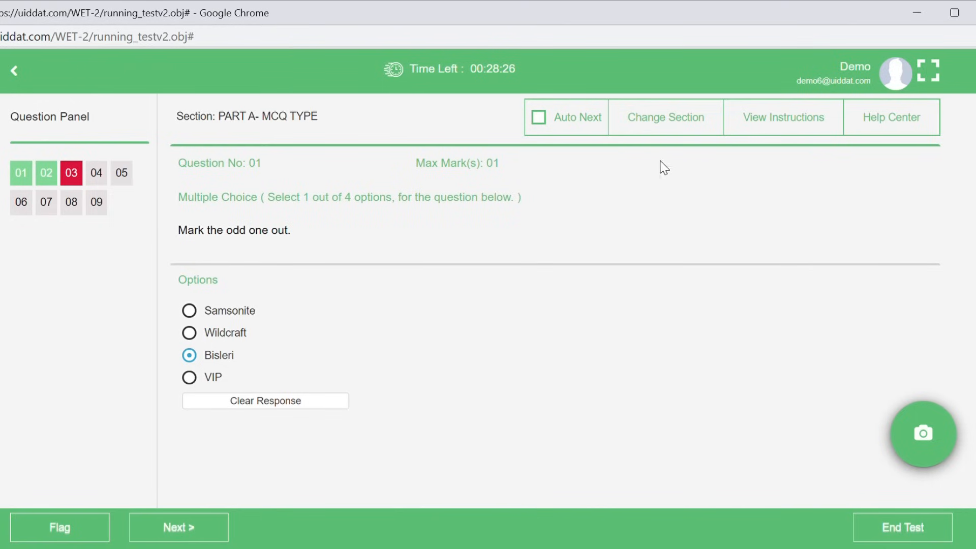
click(665, 117)
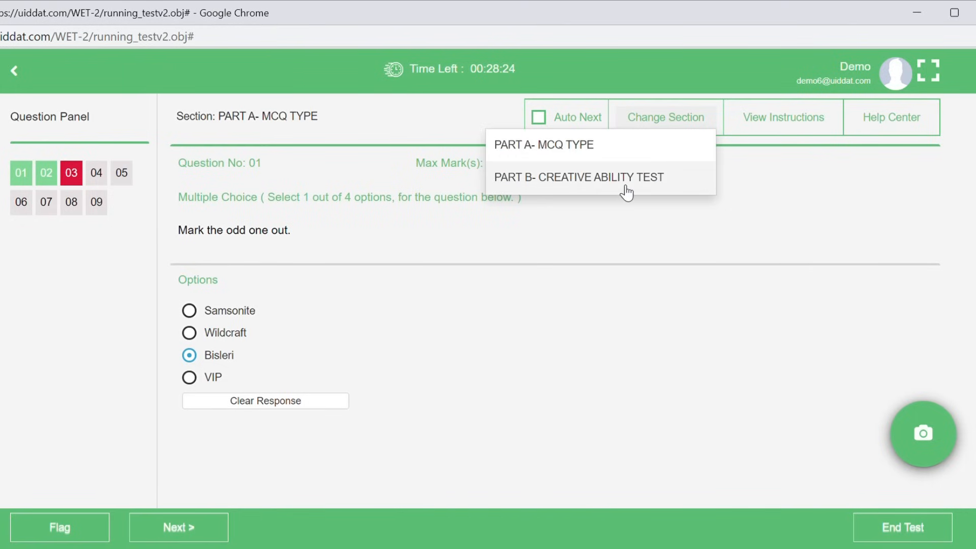
Switch to Part B Creative Ability Test and clear practice text from Question 8's answer box
click(579, 177)
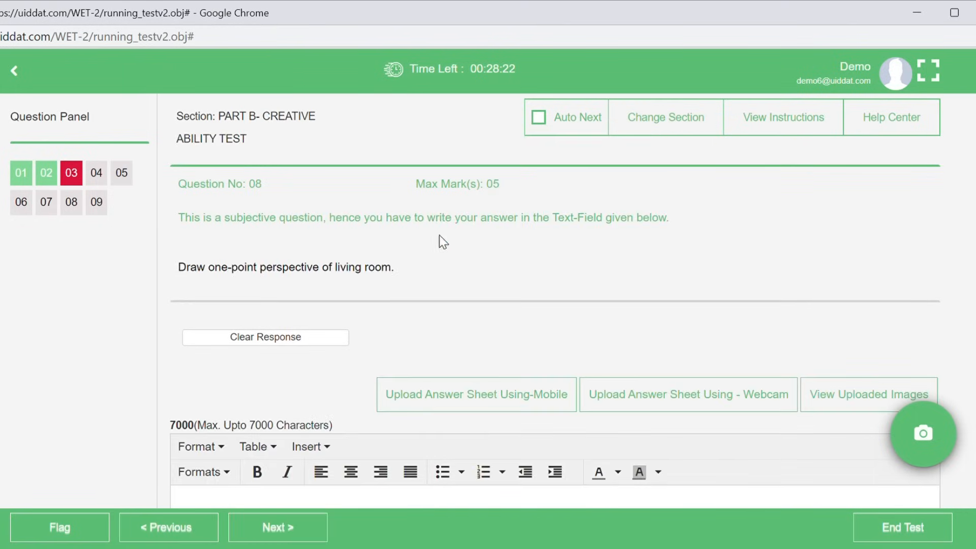
scroll(down, 3)
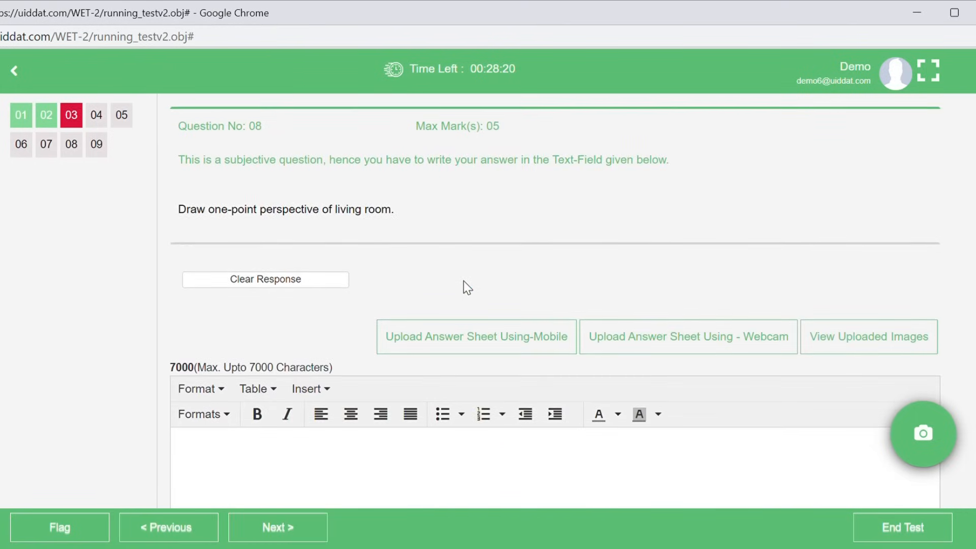
scroll(down, 3)
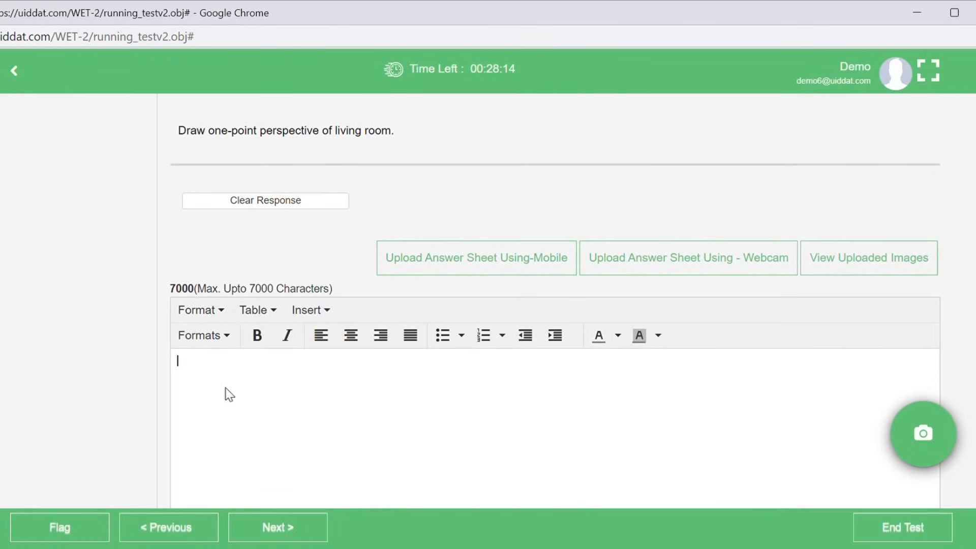
text(uidda)
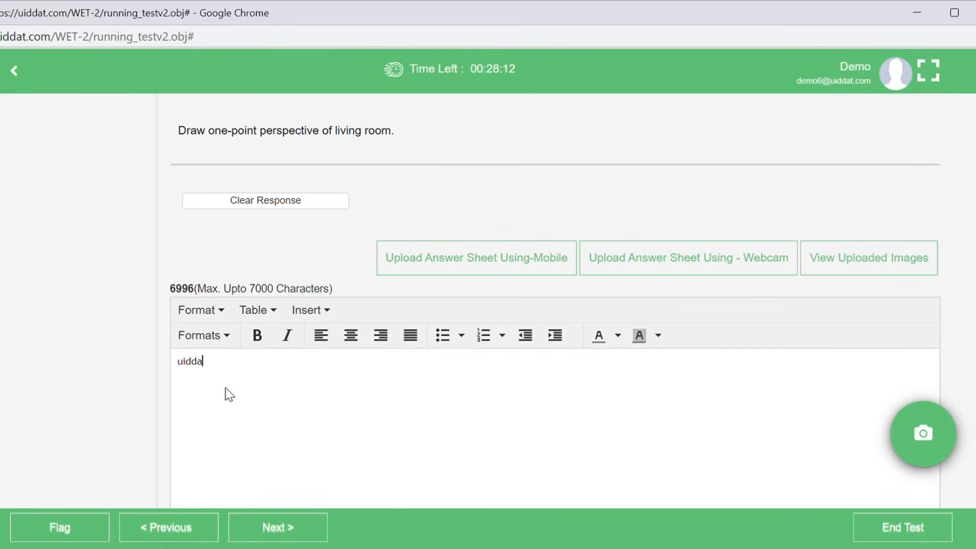
key(Backspace)
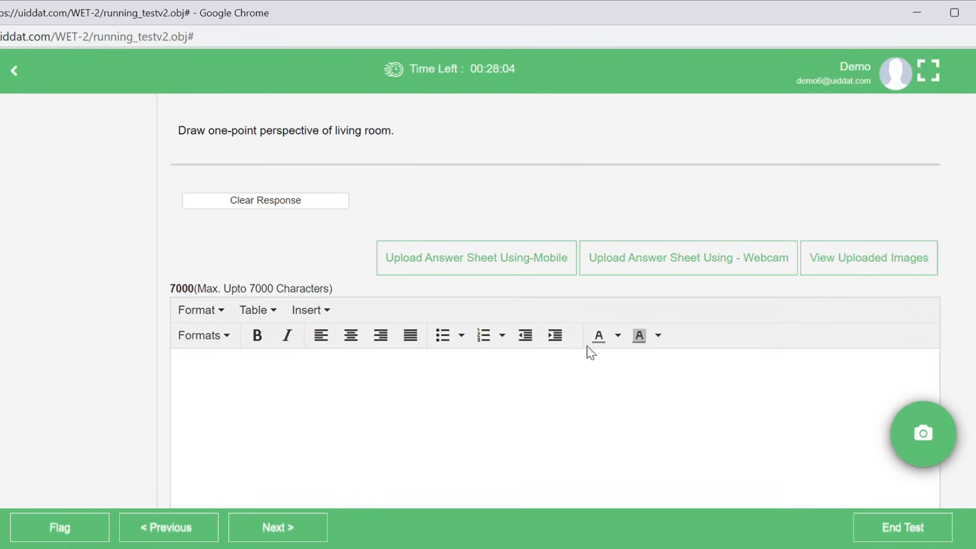
mouse_move(346, 292)
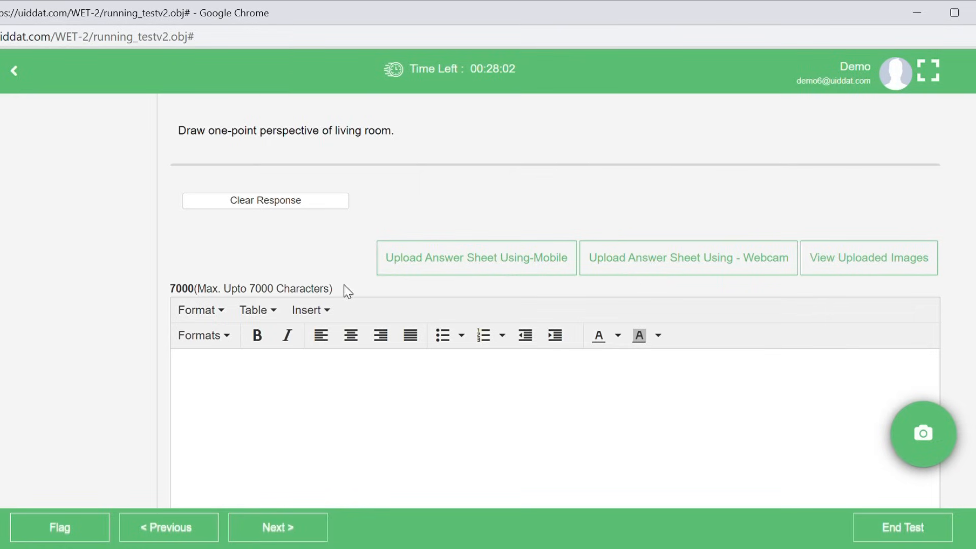
mouse_move(380, 336)
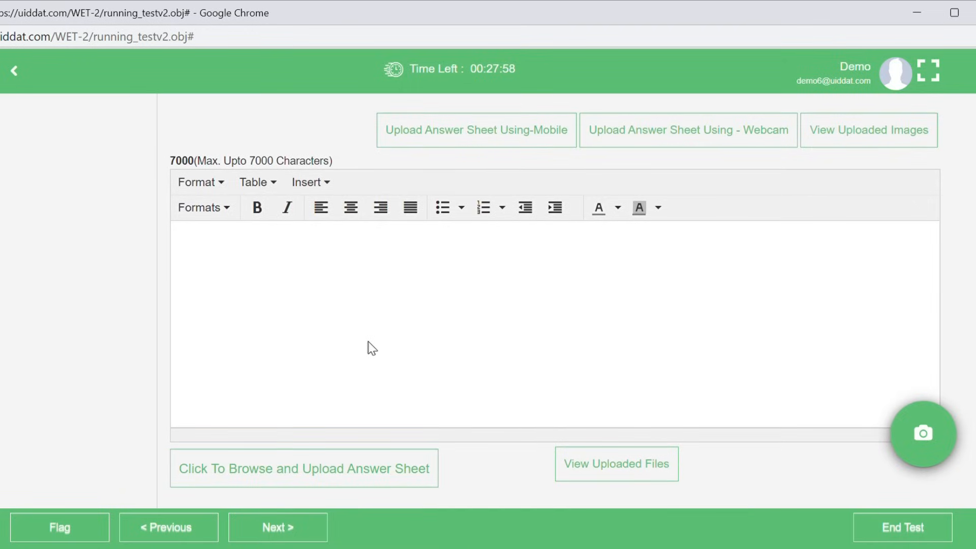
mouse_move(376, 316)
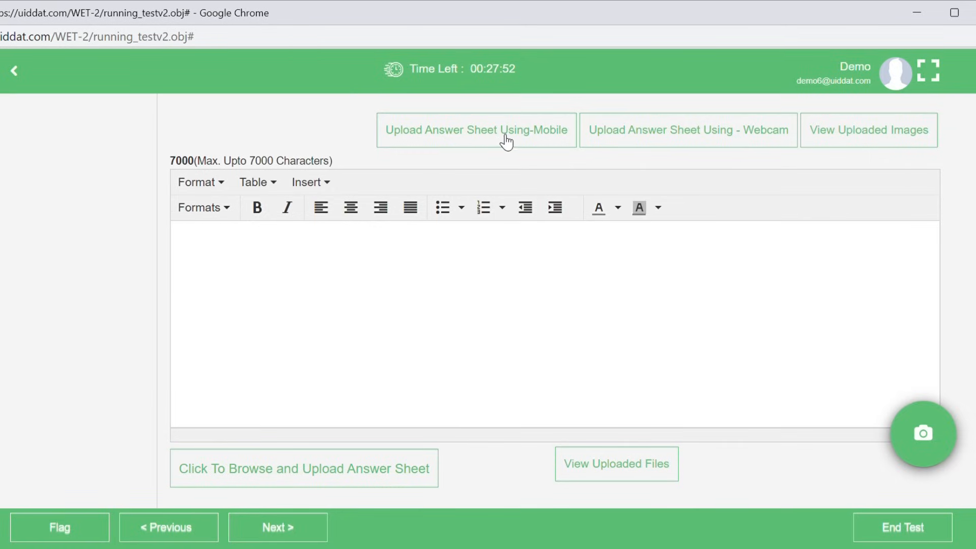
click(177, 233)
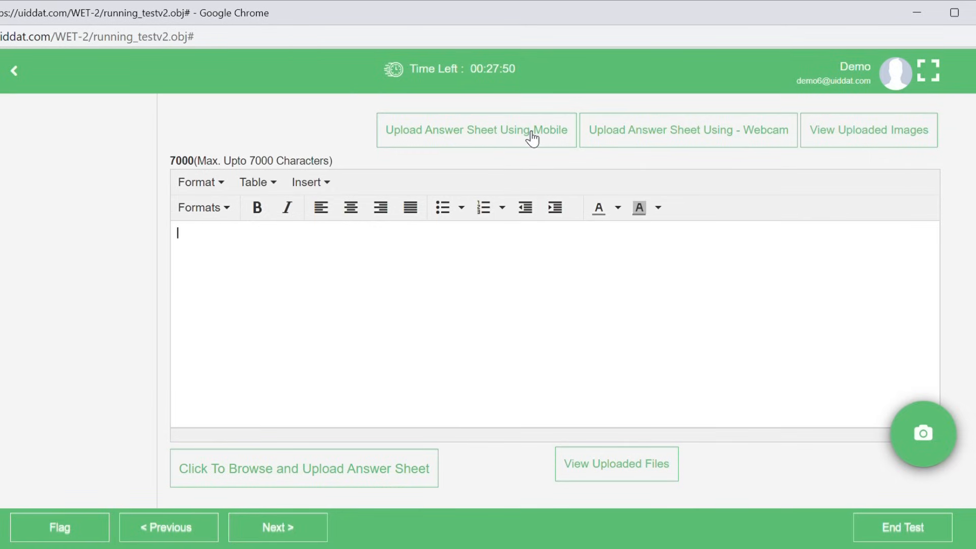
click(475, 129)
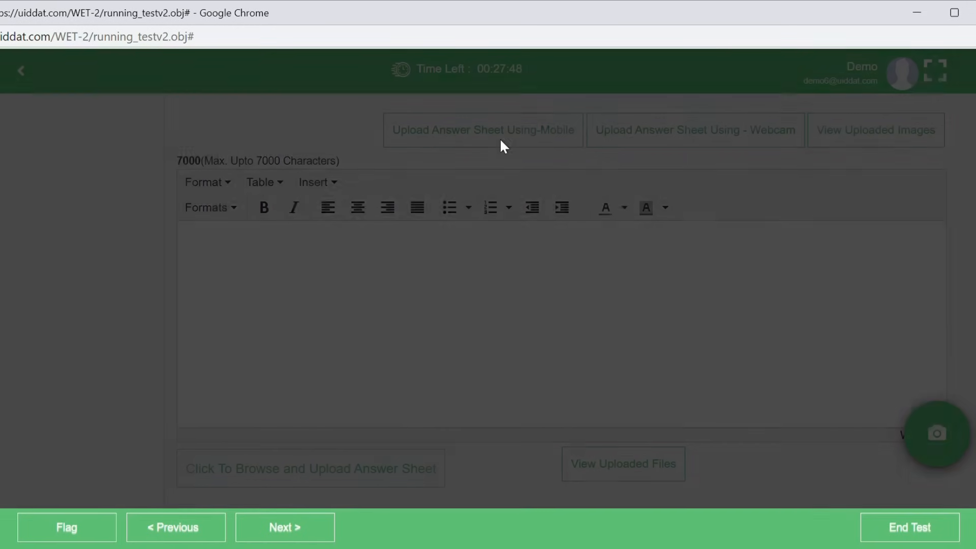
click(482, 130)
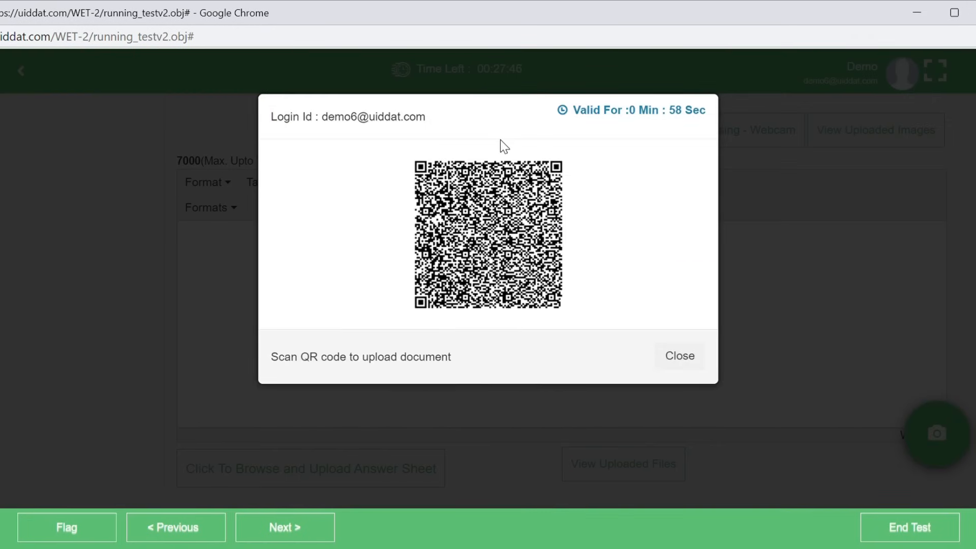
mouse_move(571, 150)
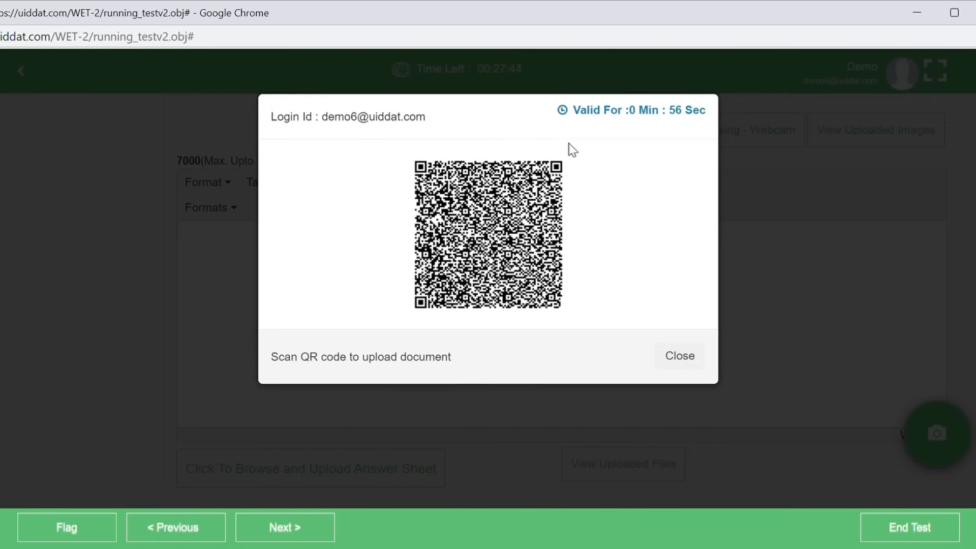
mouse_move(612, 158)
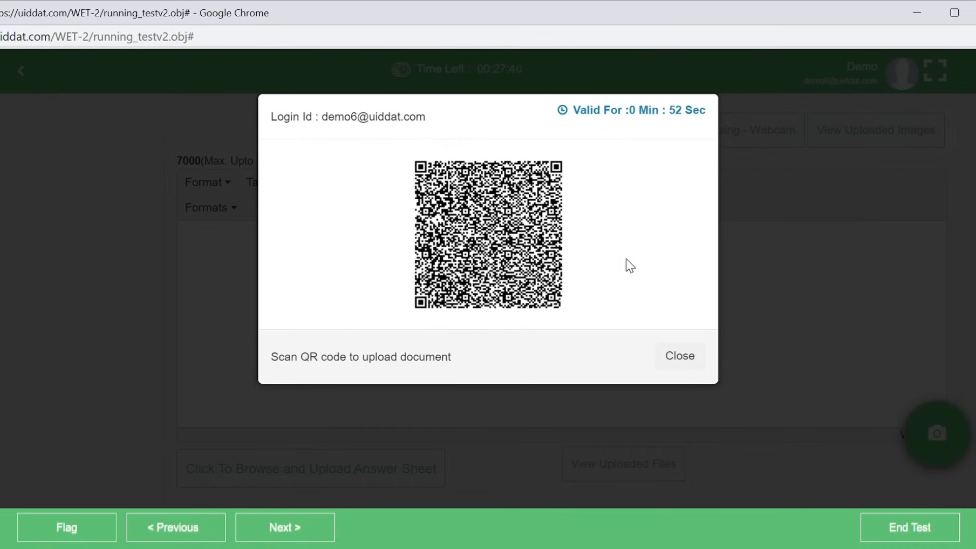
mouse_move(638, 357)
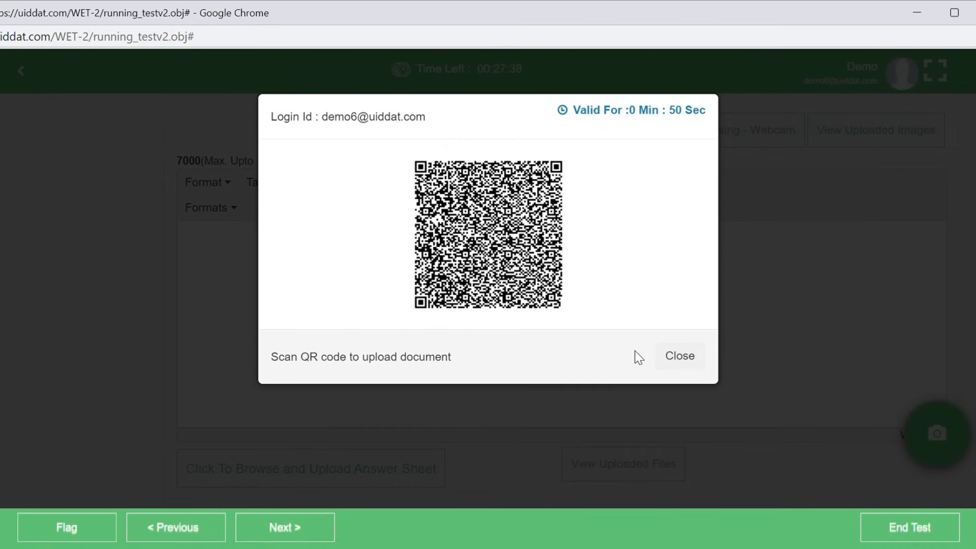
mouse_move(549, 341)
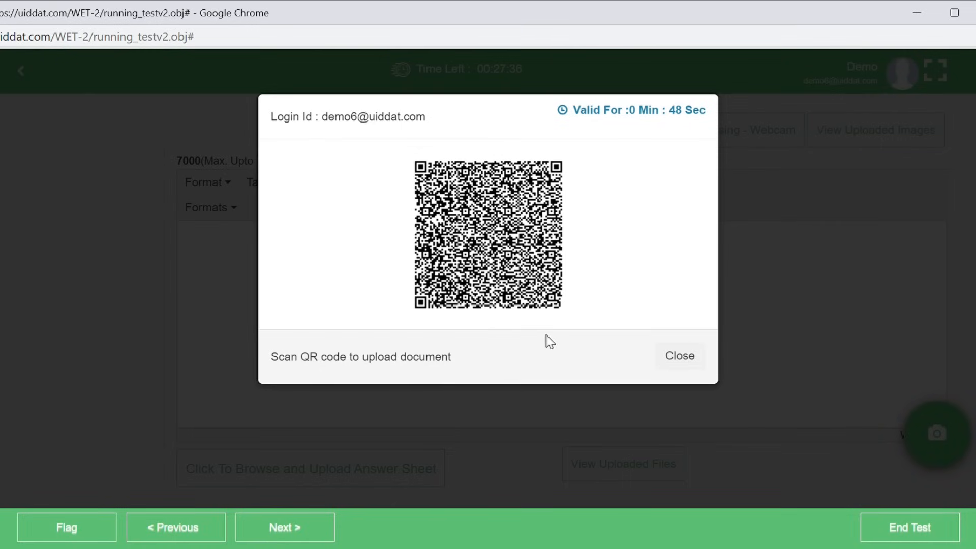
mouse_move(581, 339)
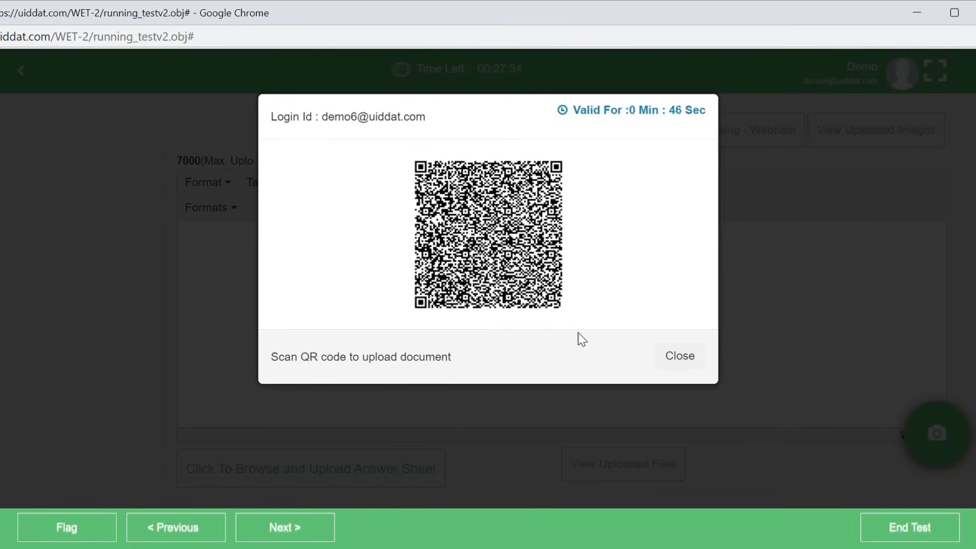
mouse_move(635, 341)
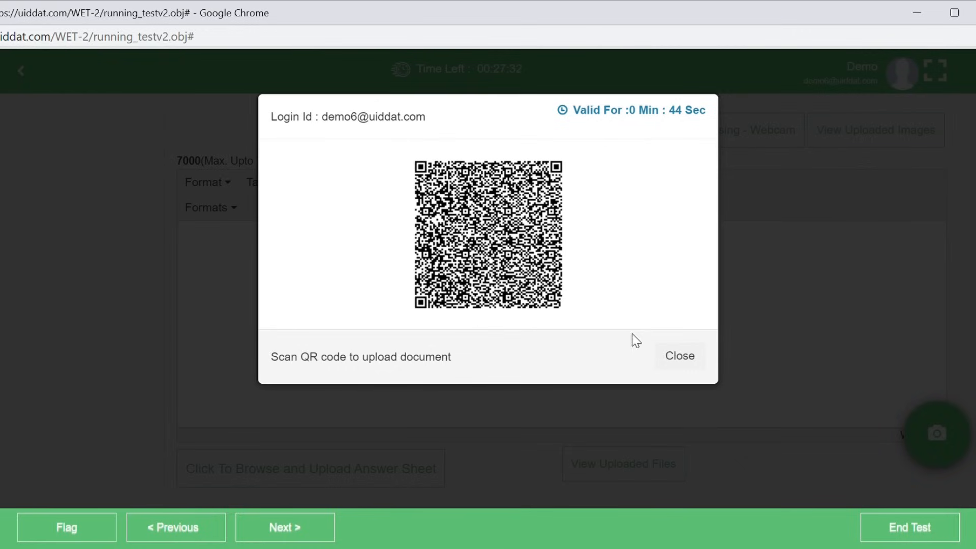
mouse_move(679, 361)
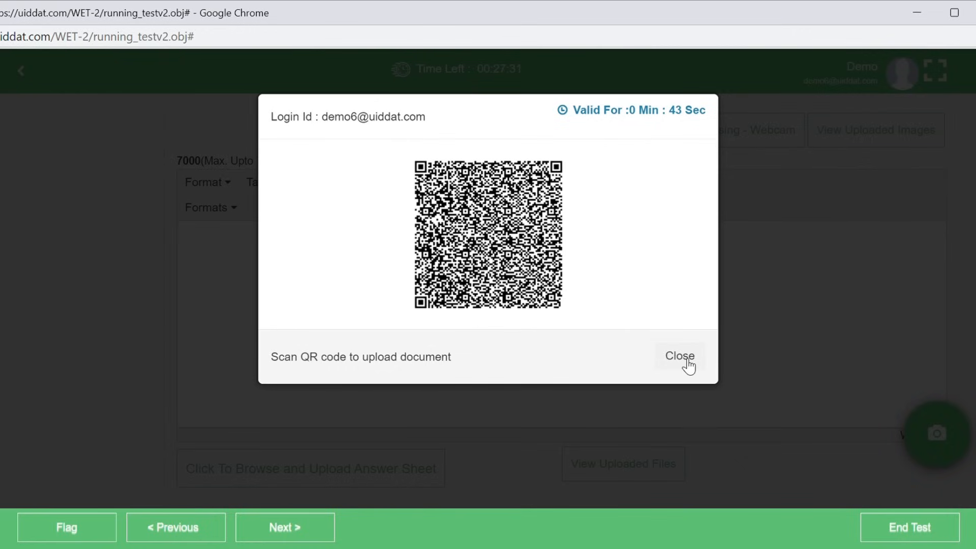
click(679, 355)
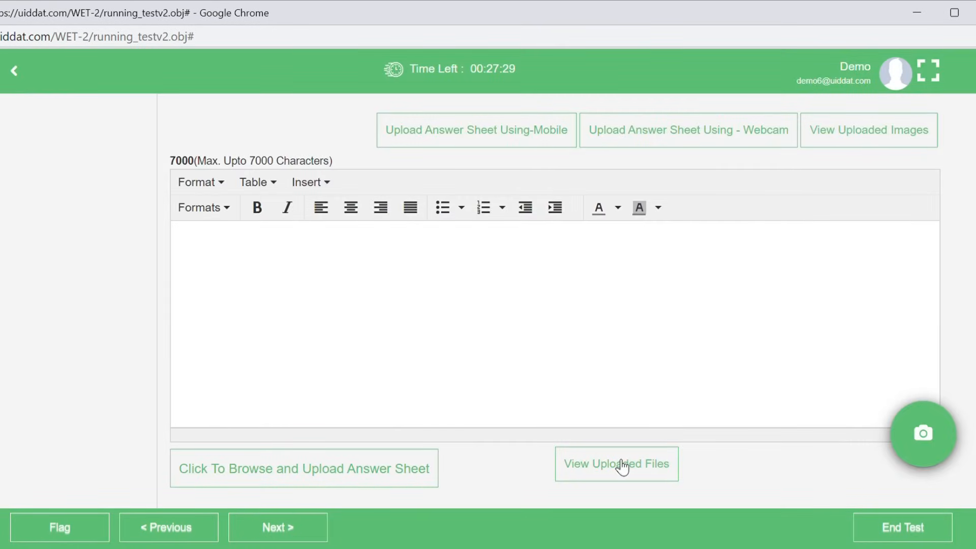
mouse_move(607, 463)
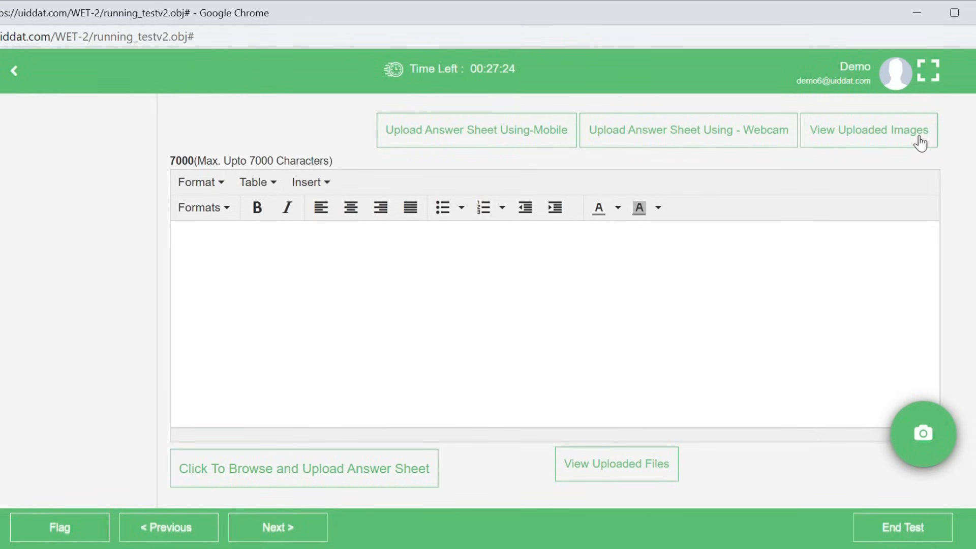
click(868, 130)
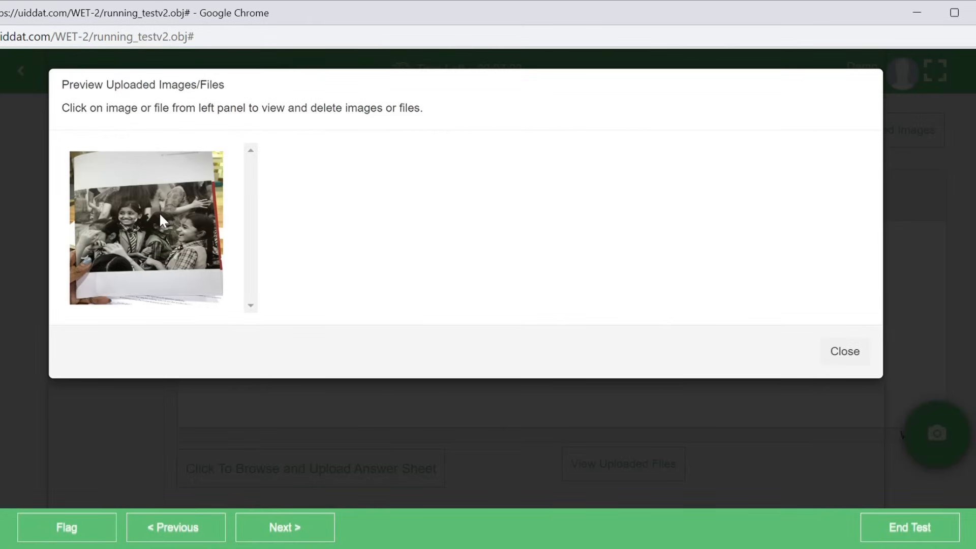
click(146, 228)
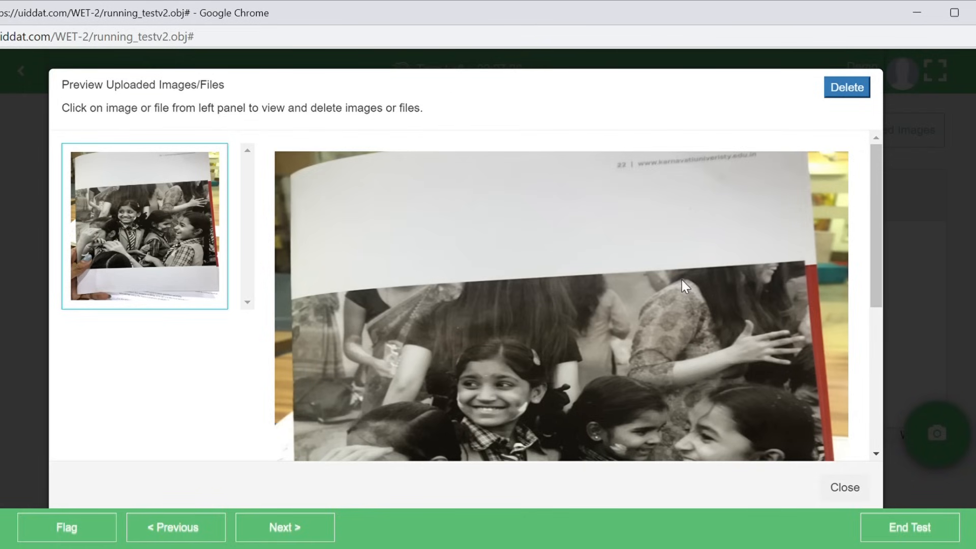
scroll(down, 3)
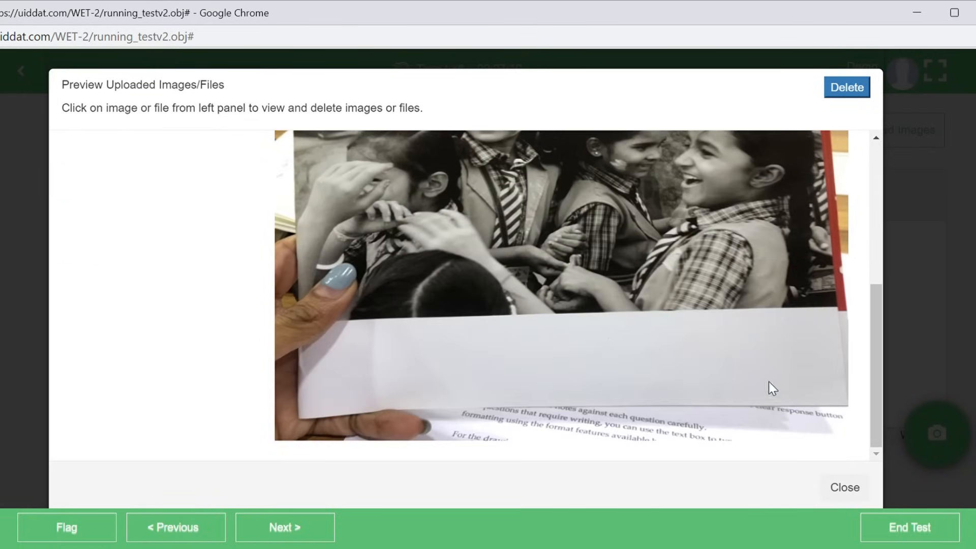
click(845, 488)
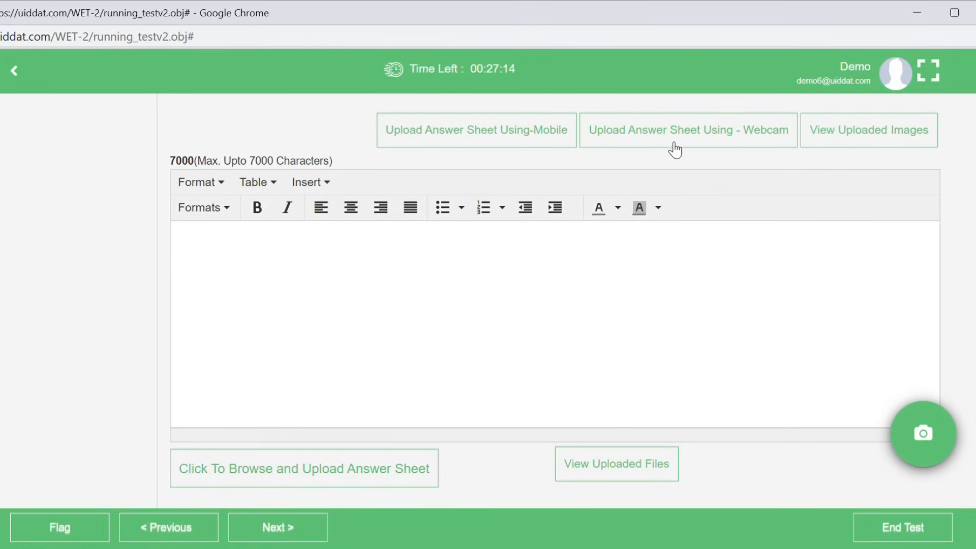
mouse_move(672, 150)
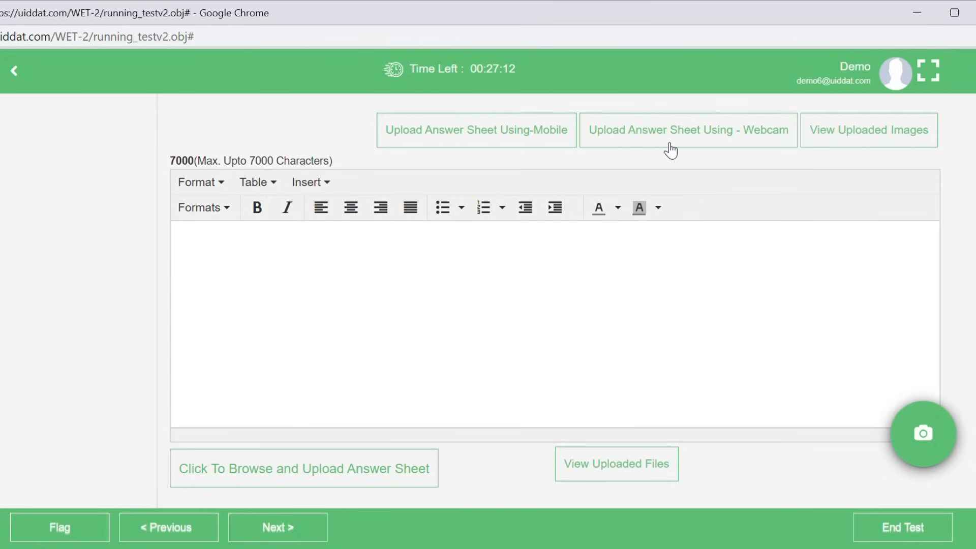
mouse_move(681, 131)
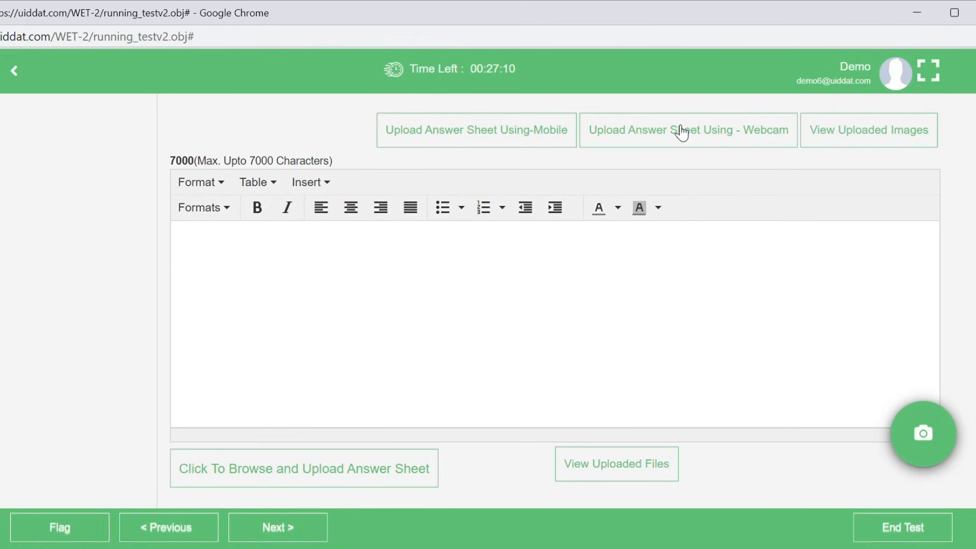
Take a webcam photo of the held-up answer sheet and upload it
click(687, 130)
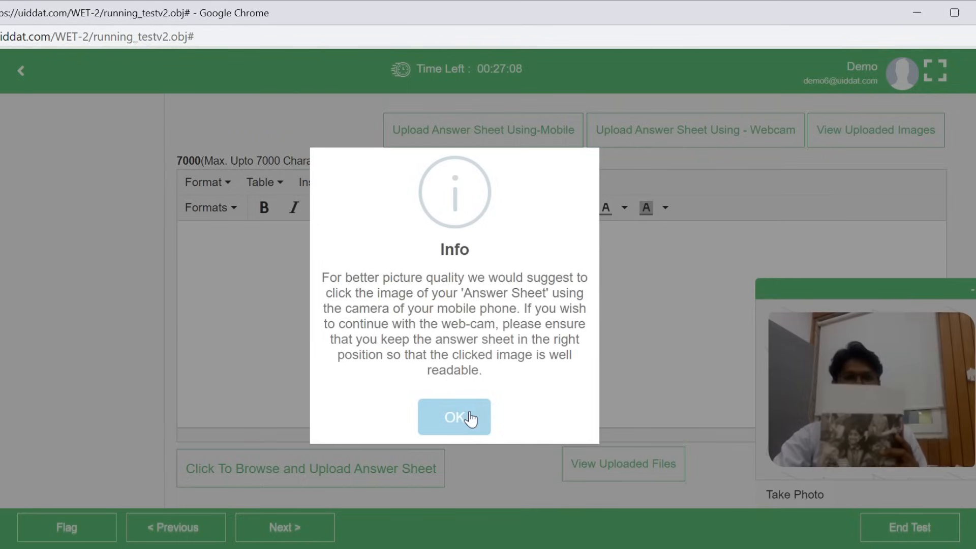
click(454, 417)
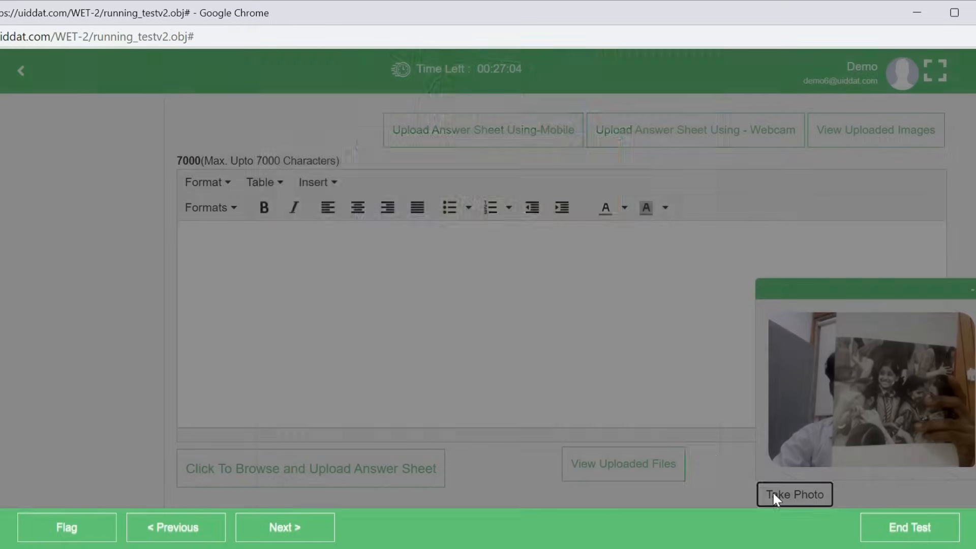
click(794, 494)
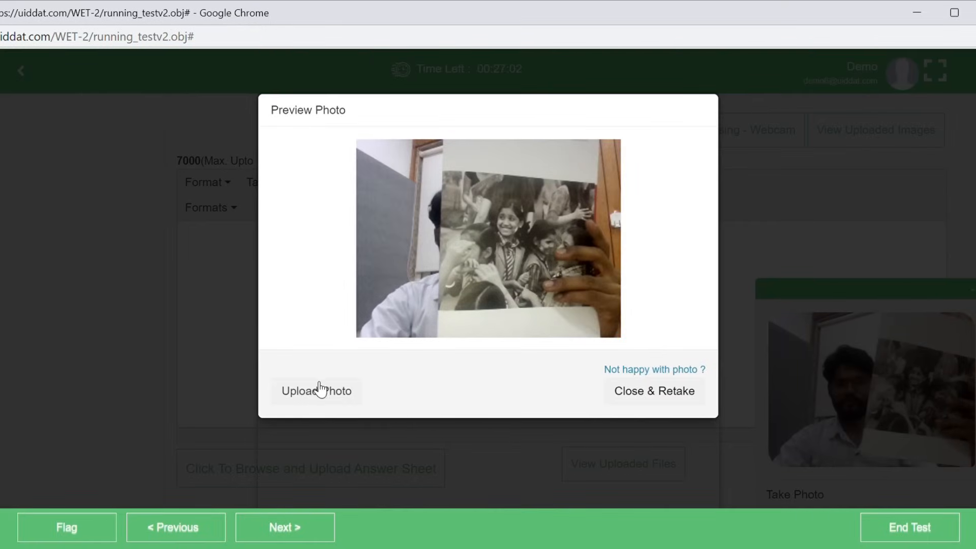
click(316, 390)
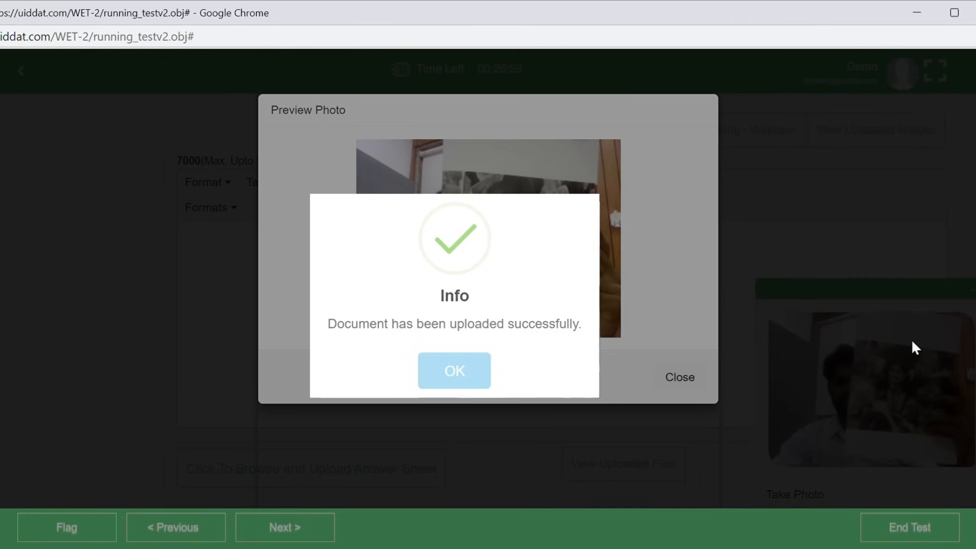
click(454, 371)
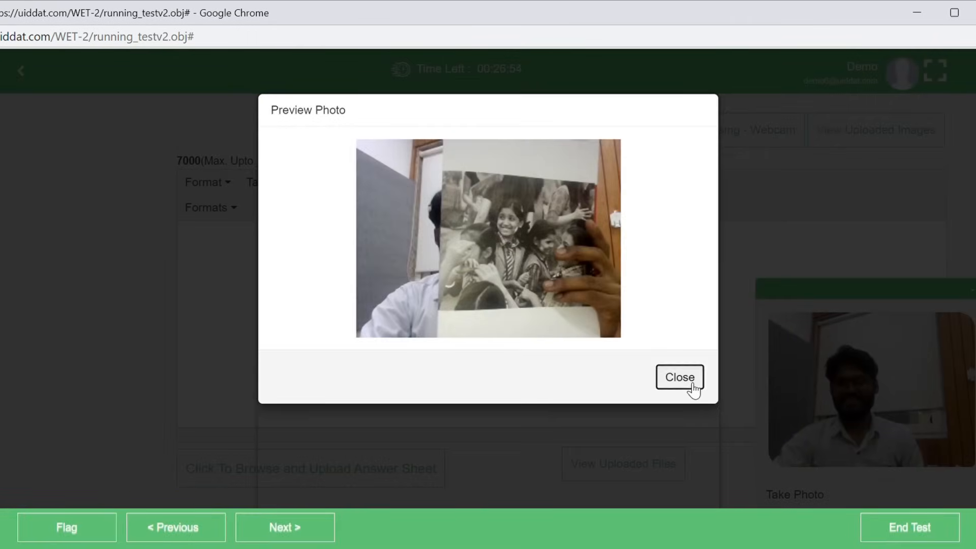
Close the photo preview and webcam panel, then confirm Upload.jpeg uploaded for Question 8
click(678, 377)
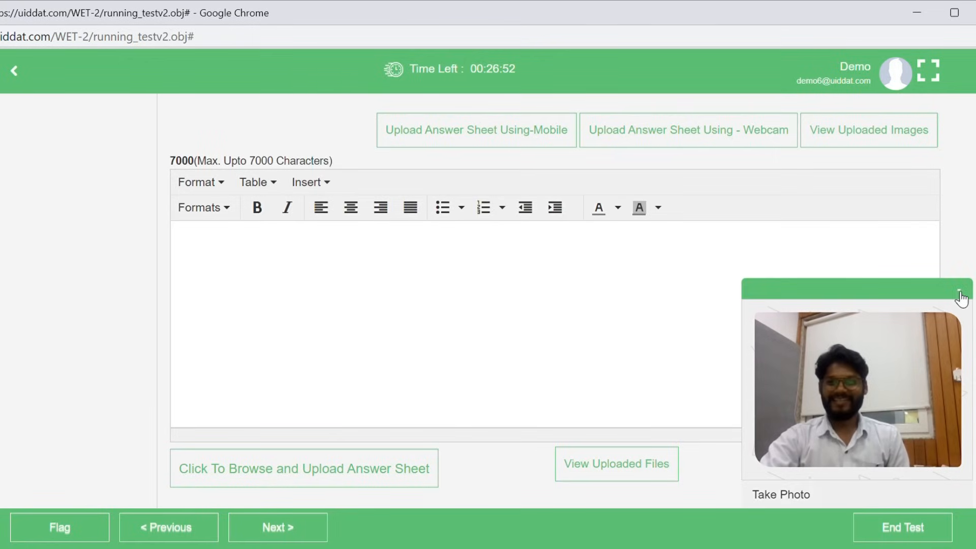
click(960, 295)
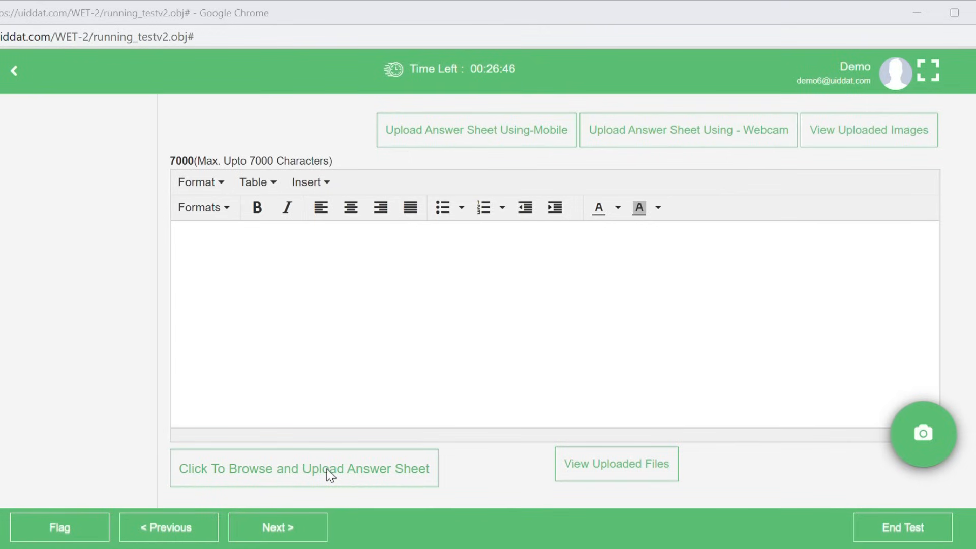
mouse_move(321, 383)
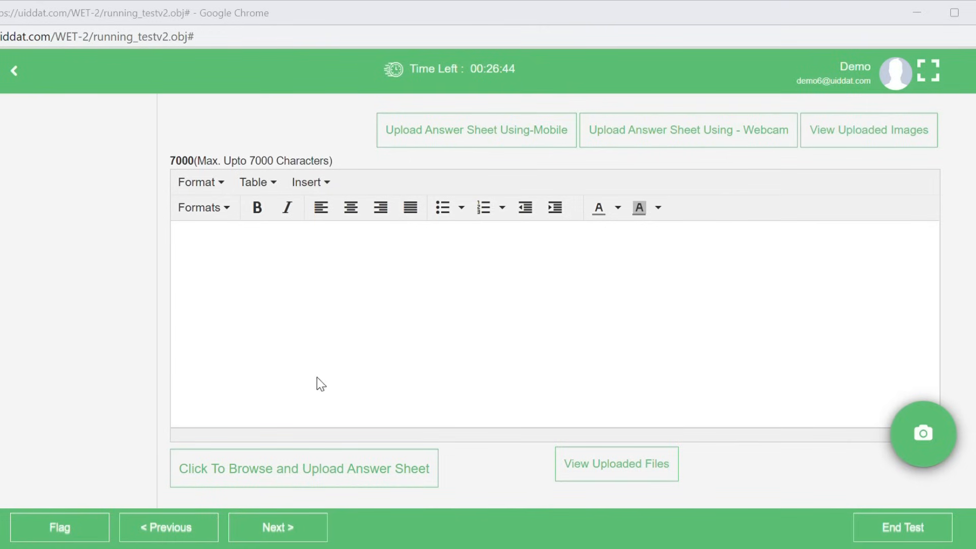
mouse_move(349, 376)
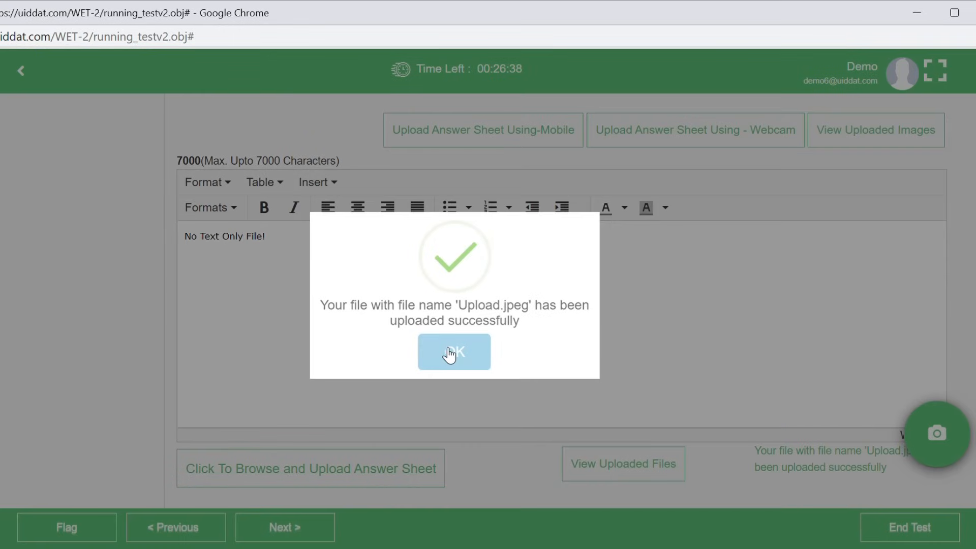
click(453, 352)
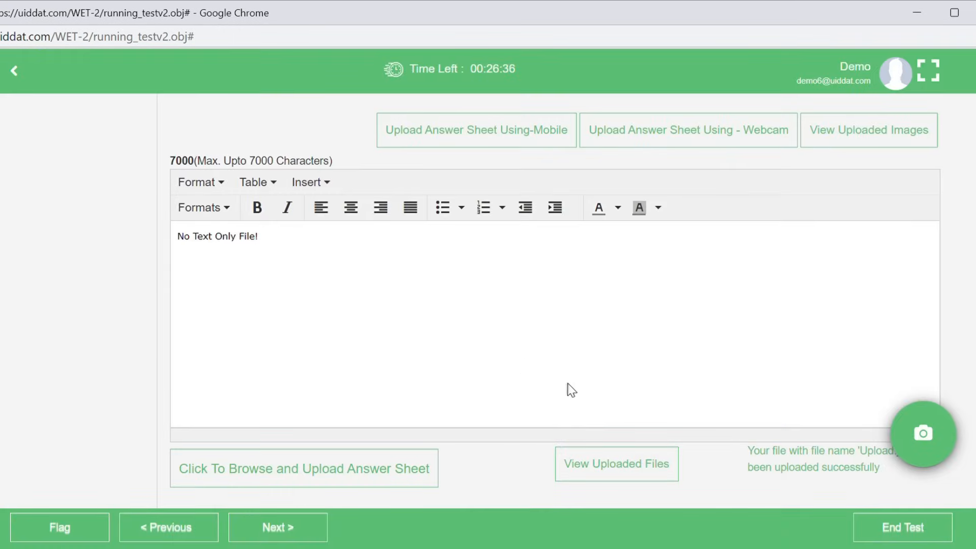
mouse_move(841, 141)
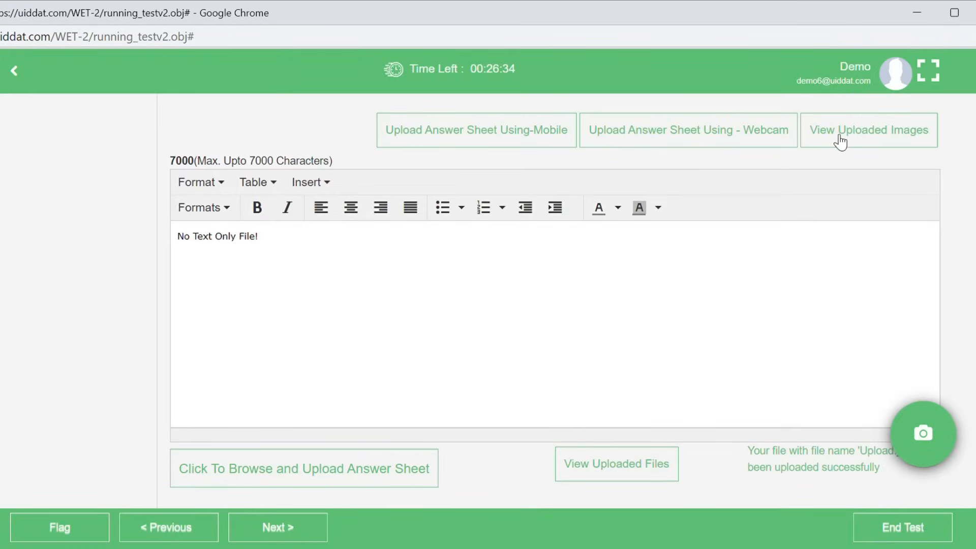
mouse_move(895, 143)
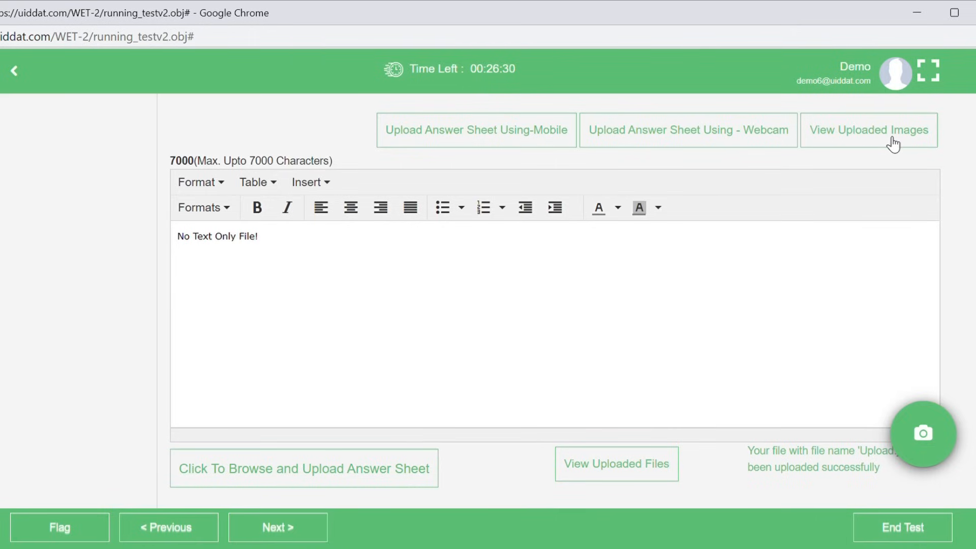
Preview the uploaded answer-sheet images, viewing the webcam photo and the book page image
click(868, 130)
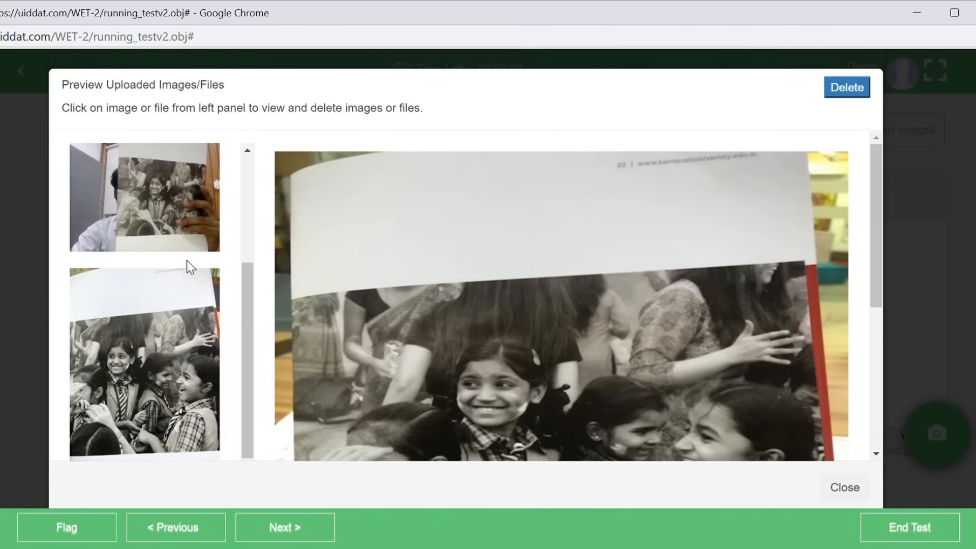
click(144, 196)
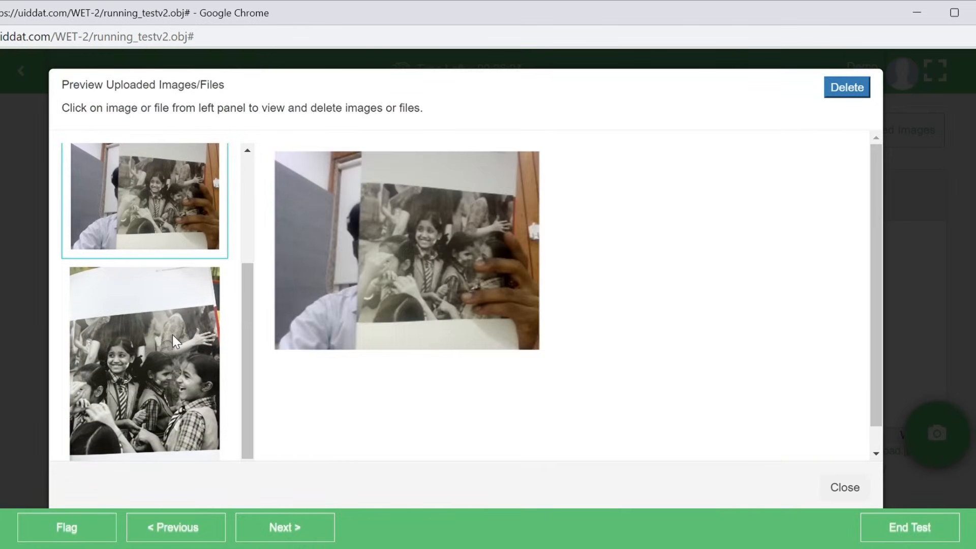
click(144, 364)
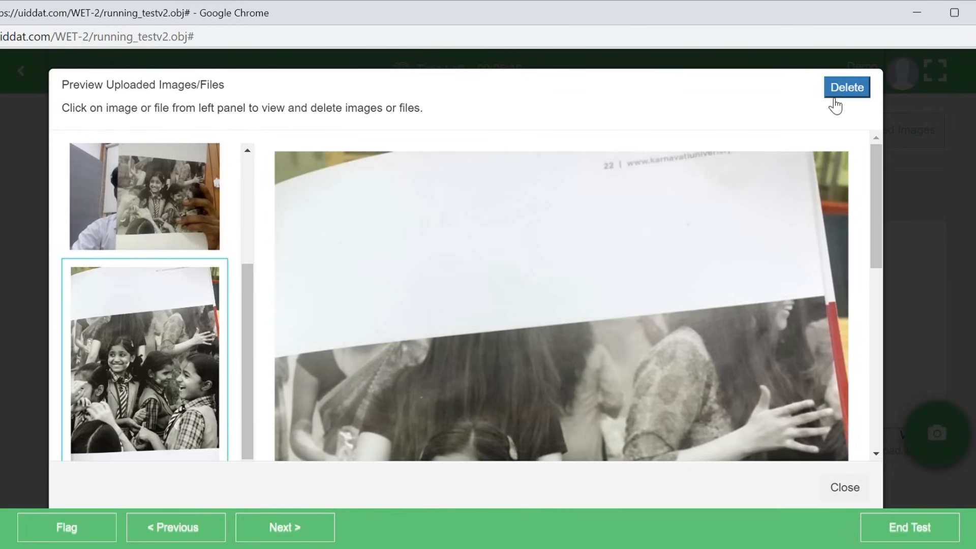
mouse_move(832, 111)
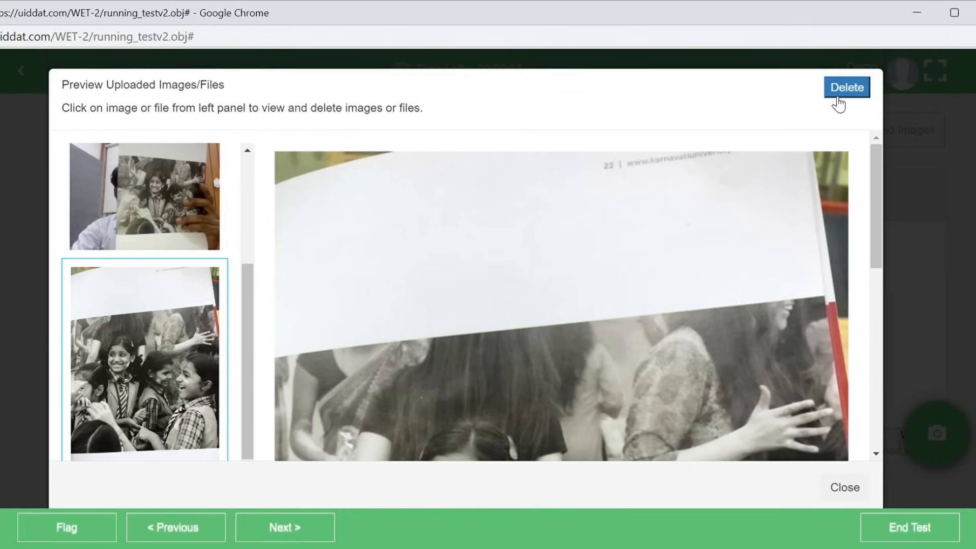
Delete the previewed answer-sheet image, confirm with Yes, and close the preview
click(846, 86)
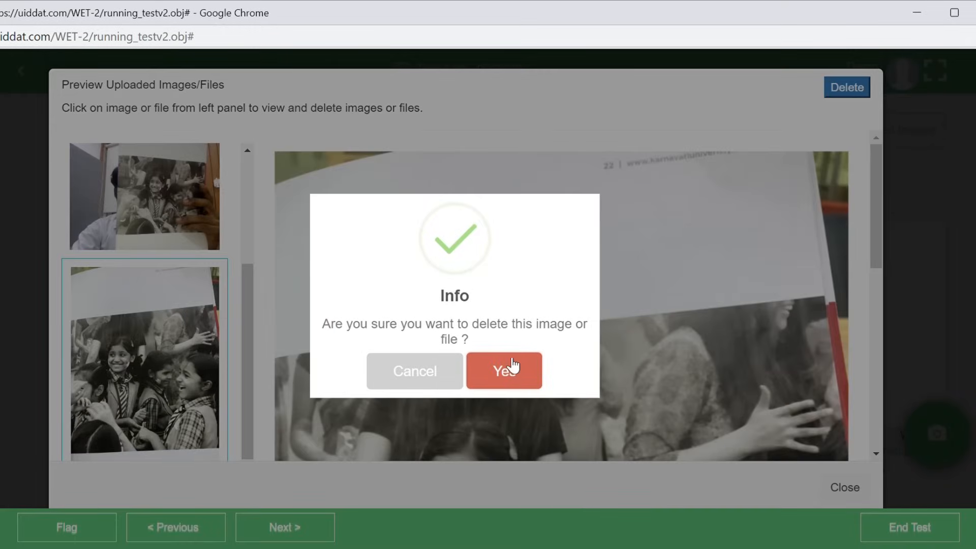
click(502, 371)
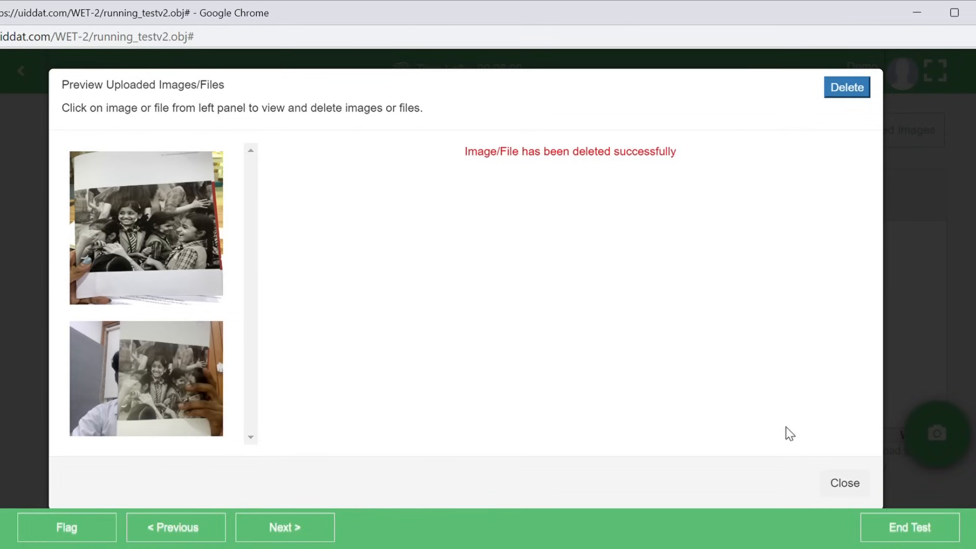
click(845, 483)
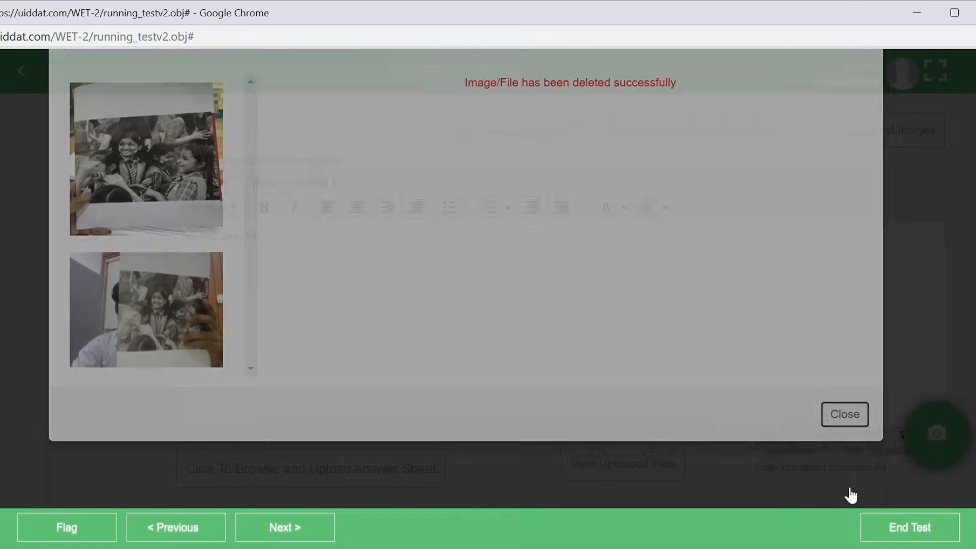
click(843, 414)
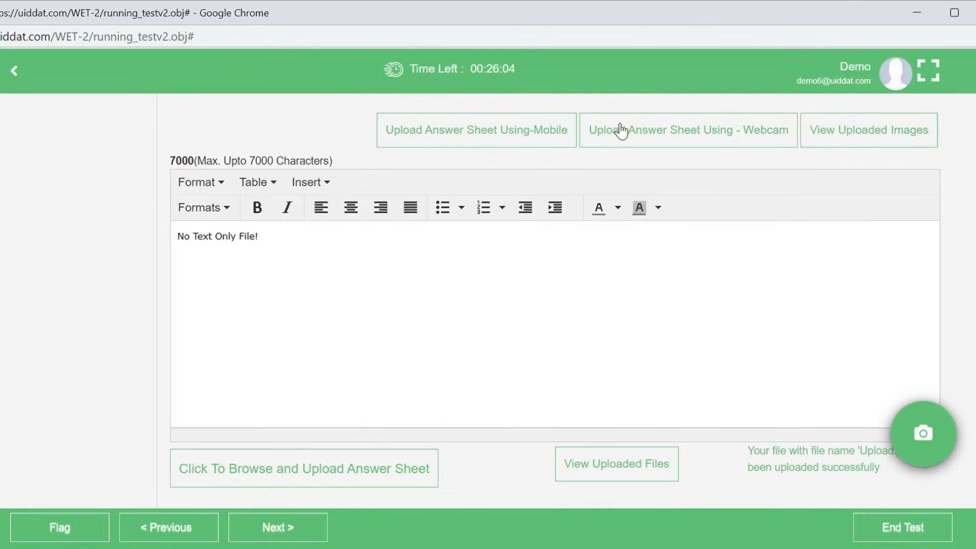
mouse_move(344, 485)
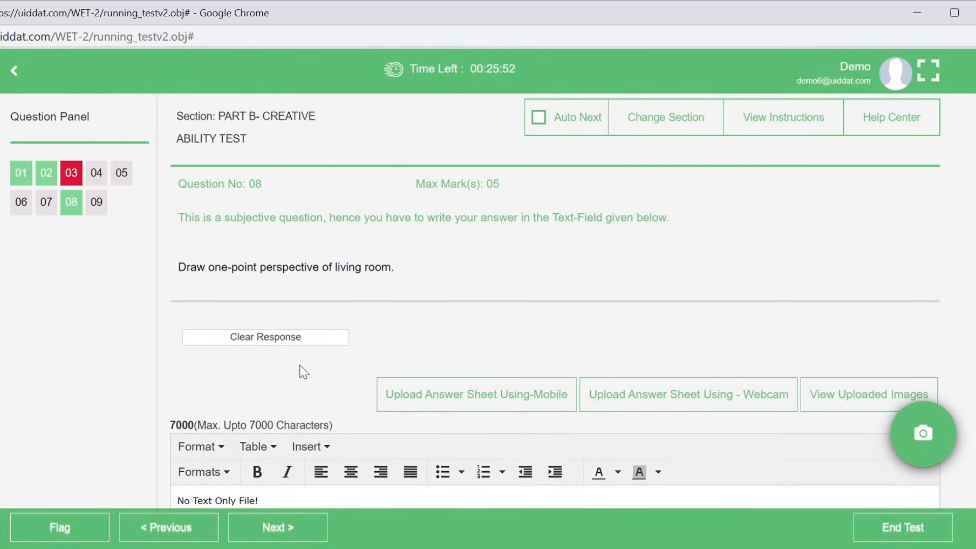
mouse_move(921, 514)
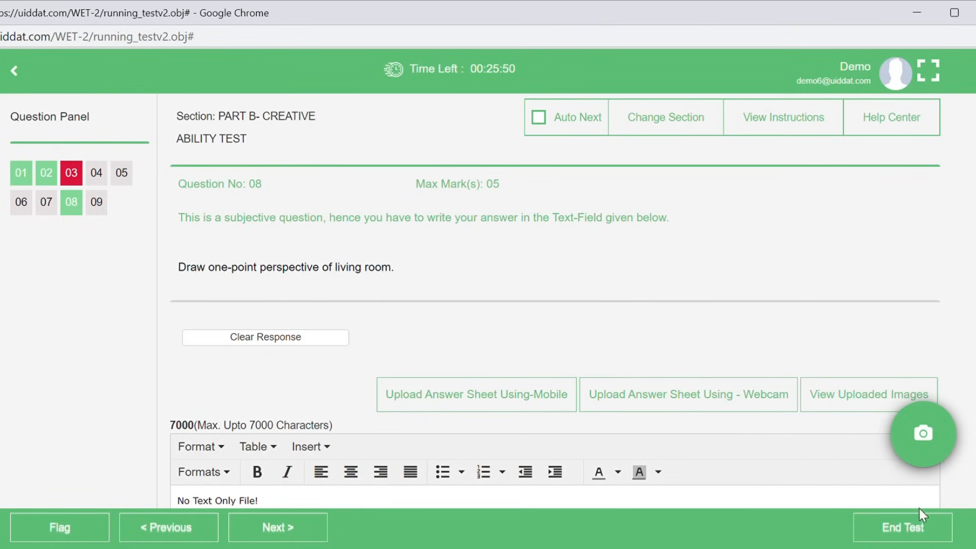
mouse_move(910, 533)
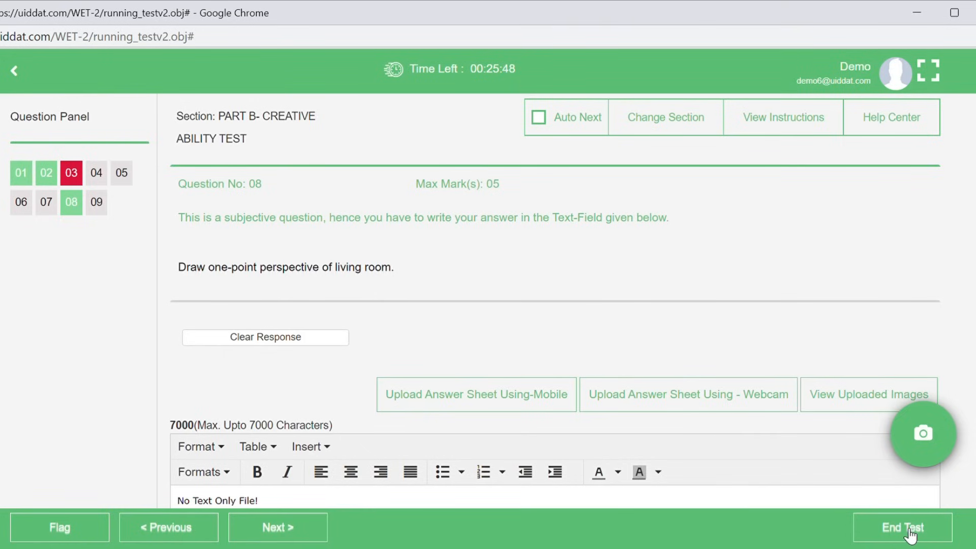
End the test, confirm 'Yes, Submit it', then choose 'Yes, Attempt it' for flagged questions
click(902, 527)
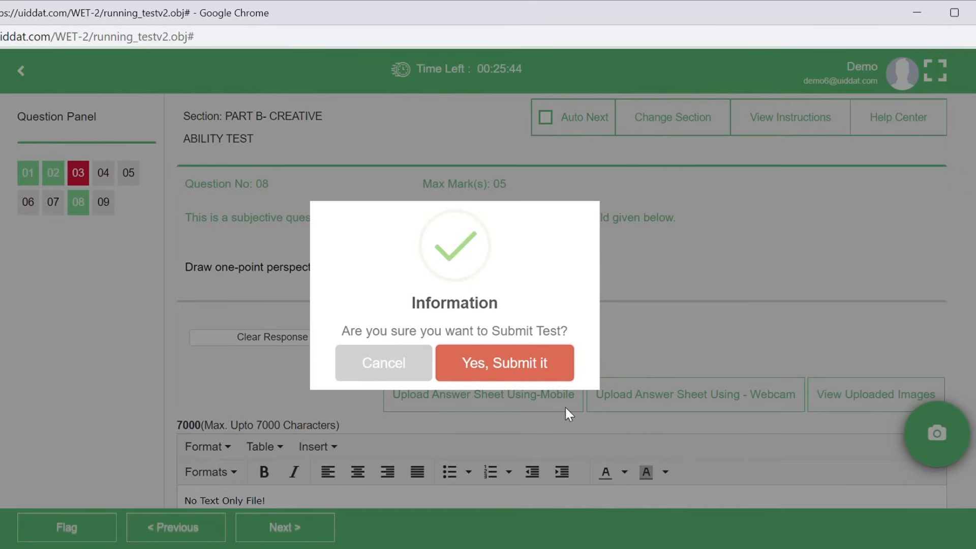
mouse_move(345, 459)
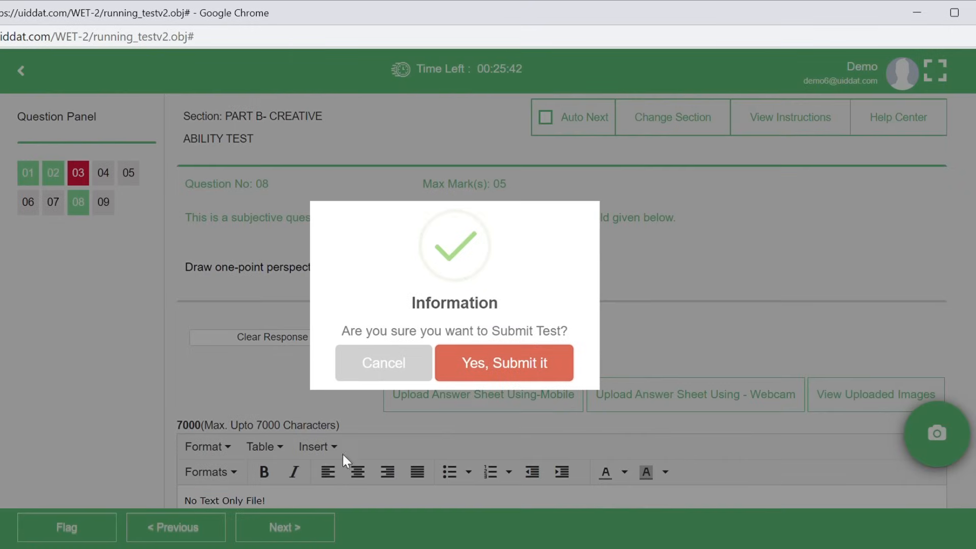
mouse_move(521, 433)
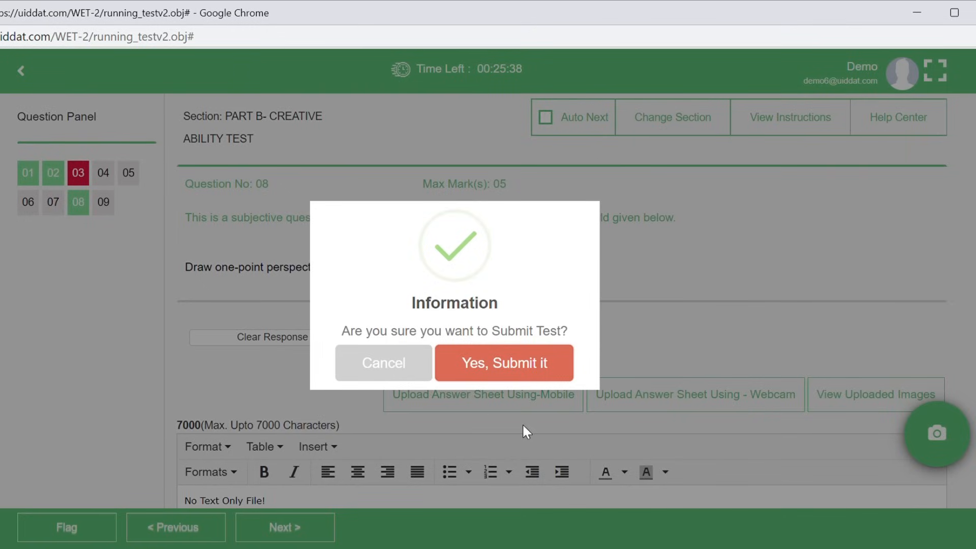
mouse_move(504, 363)
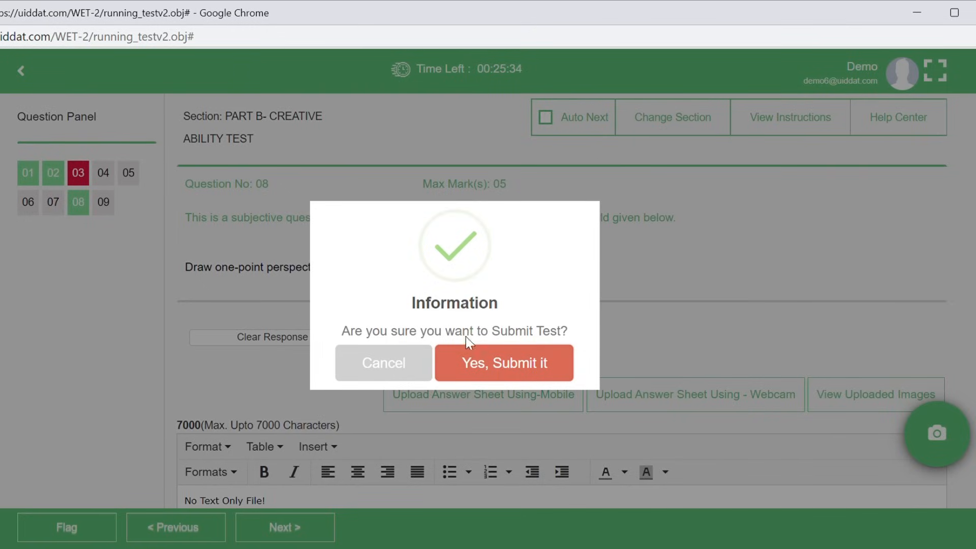
click(503, 362)
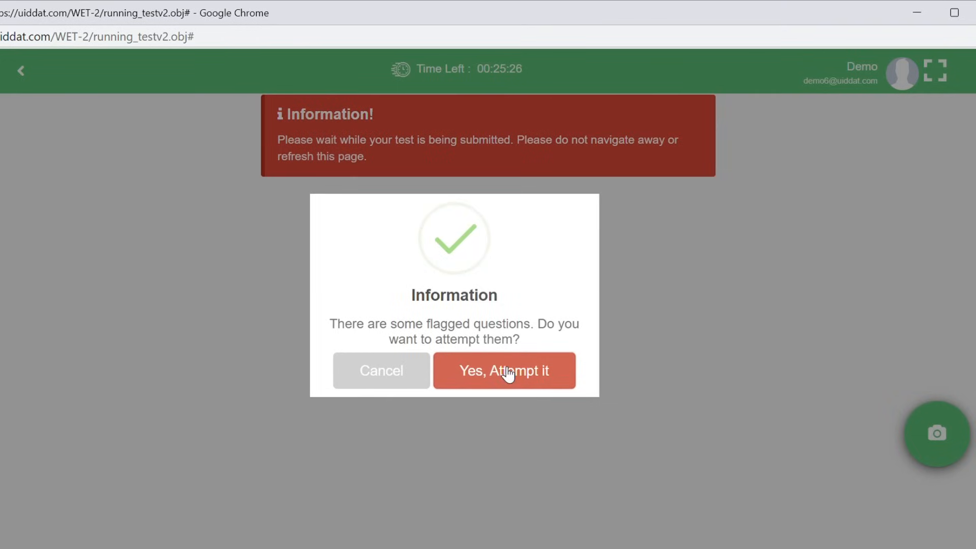
click(503, 371)
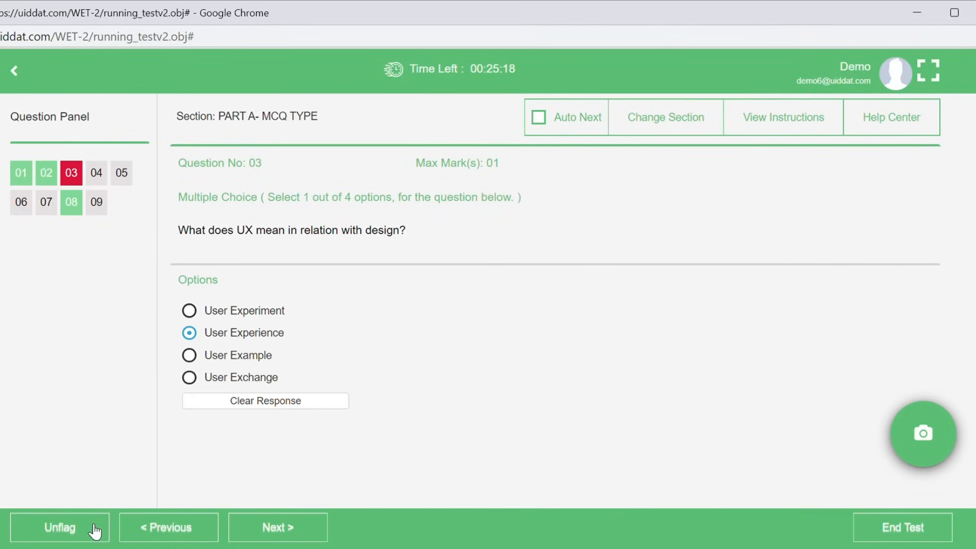
Unflag Question 3 and answer Questions 4–7: 16, second option, snow/raining
click(277, 527)
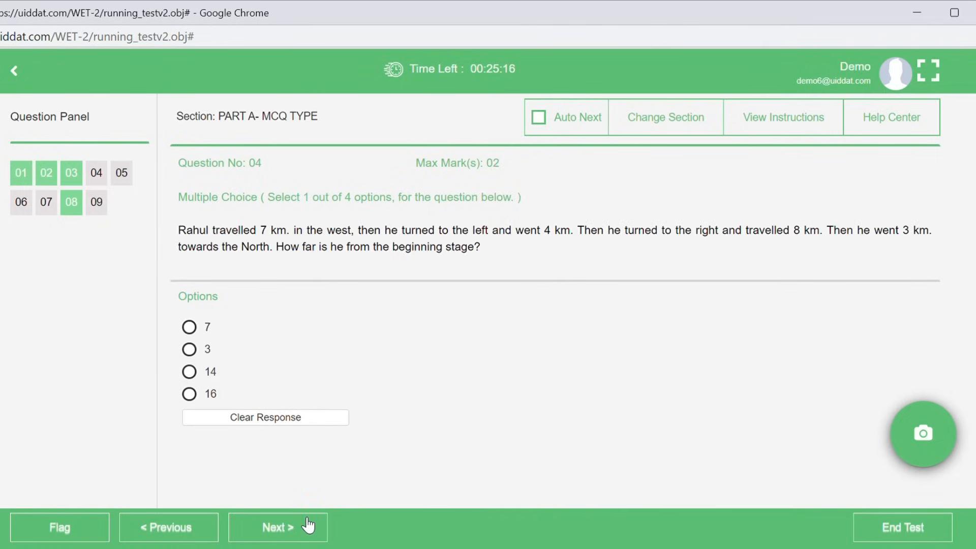
click(189, 394)
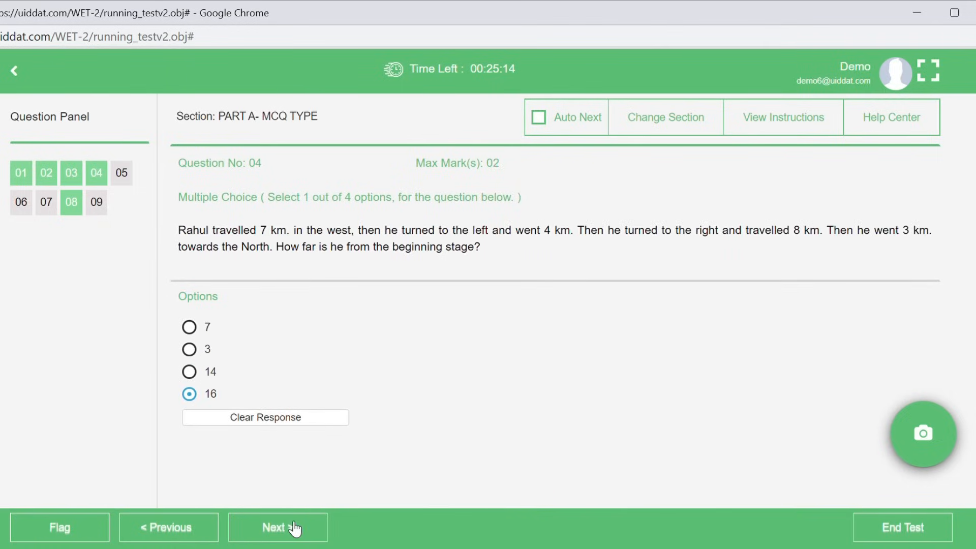
click(277, 527)
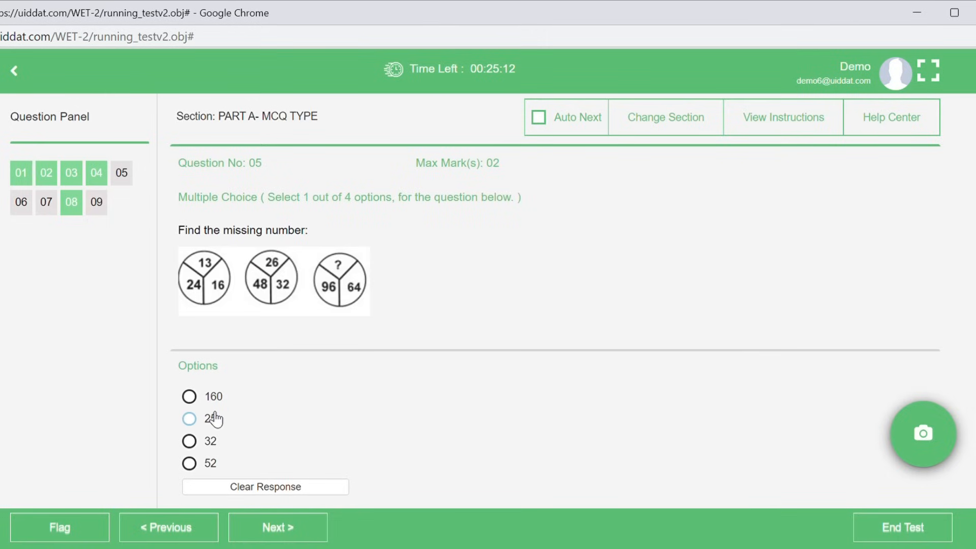
click(277, 527)
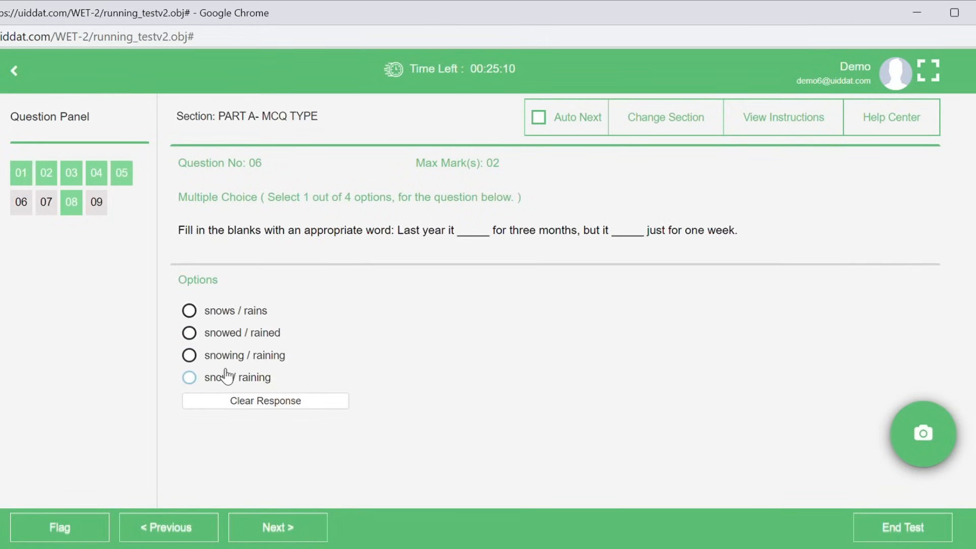
click(189, 377)
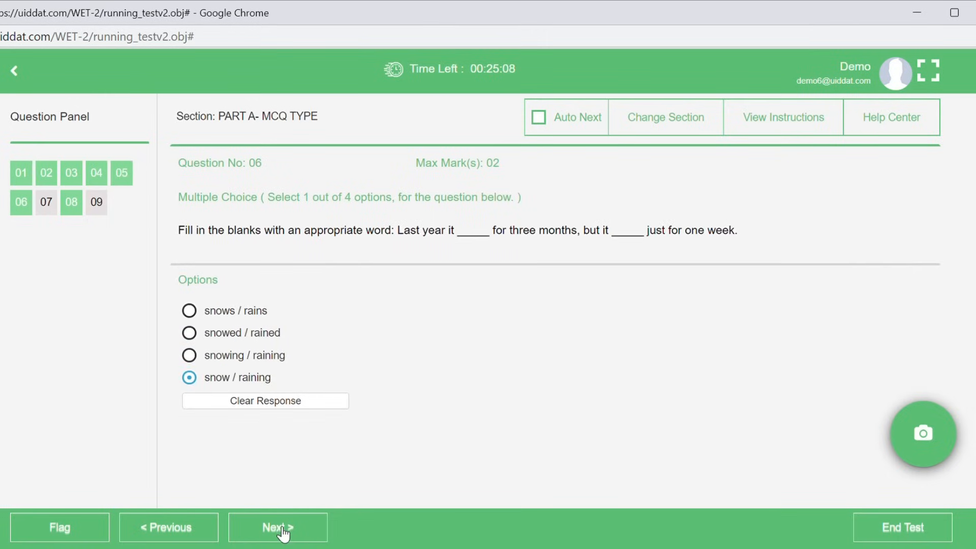
click(277, 527)
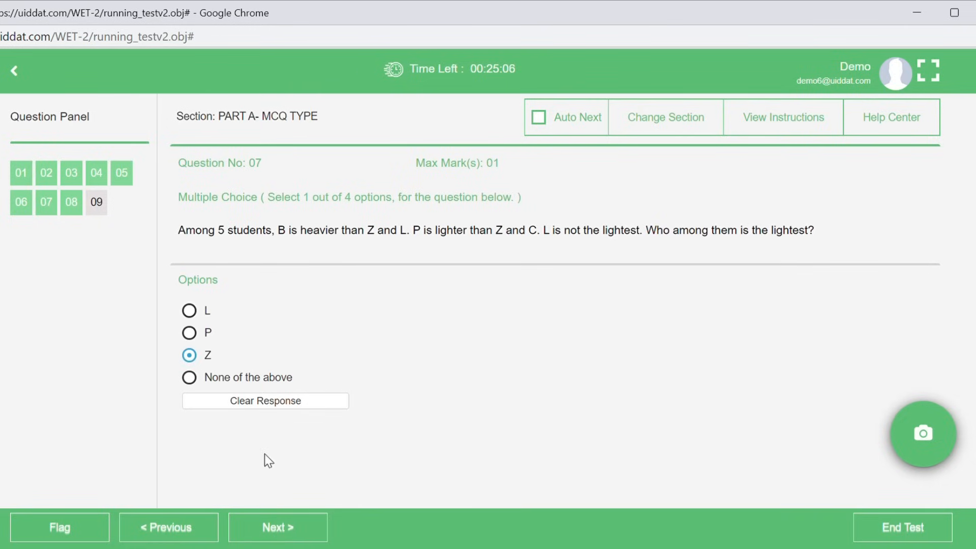
click(277, 527)
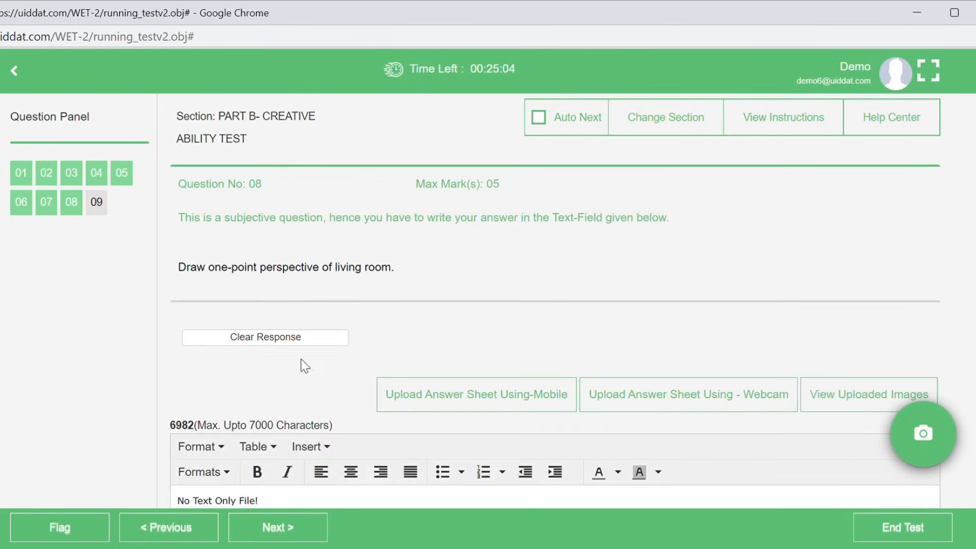
Recheck the uploaded answer-sheet images, then end and confirm submitting the test
scroll(down, 3)
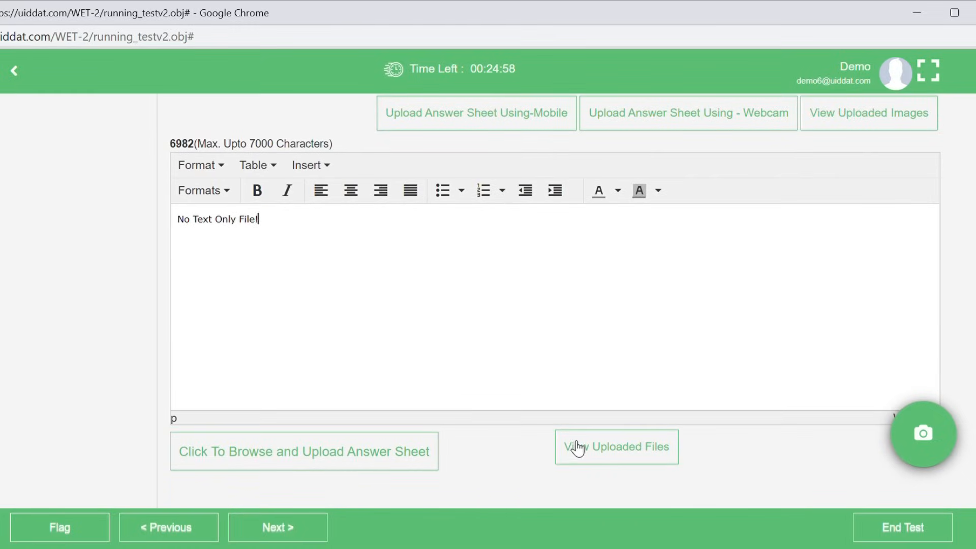
click(615, 446)
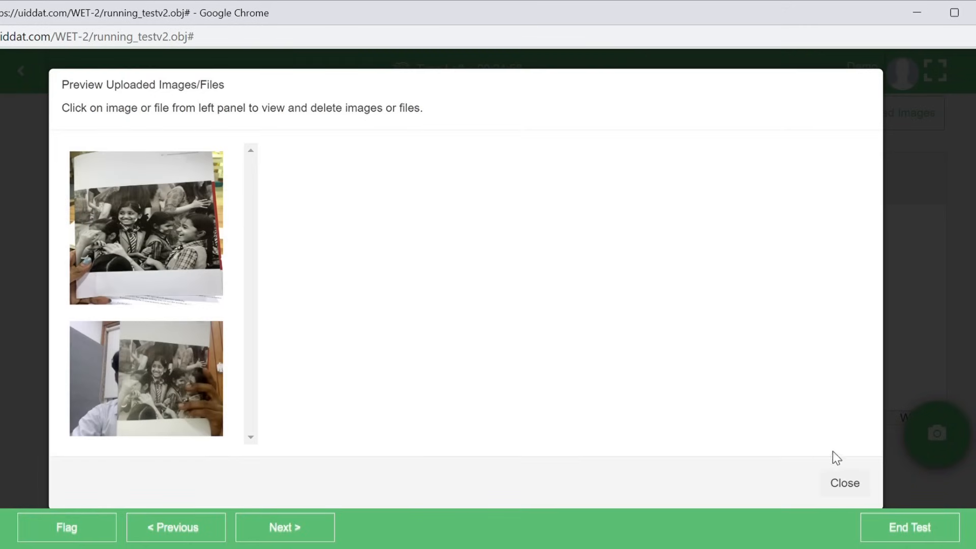
click(843, 483)
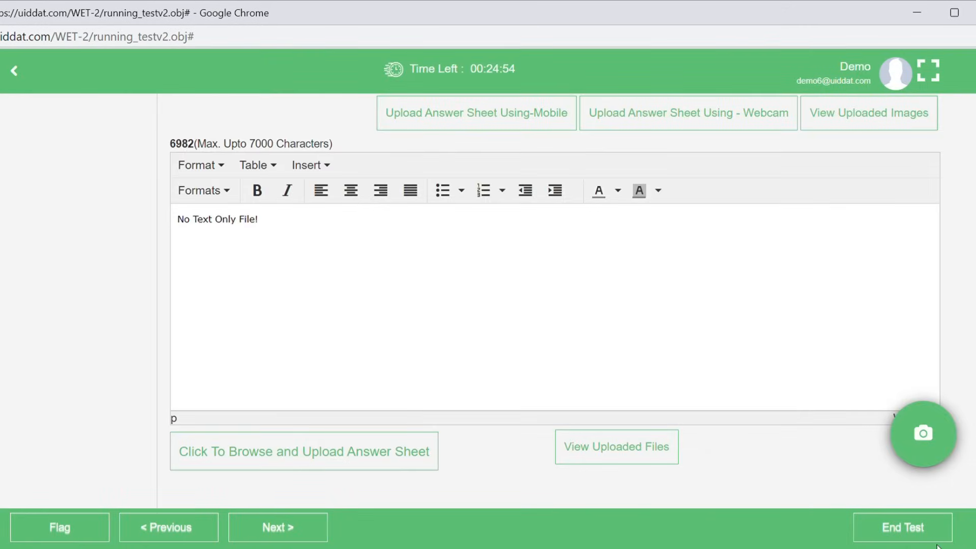
click(904, 527)
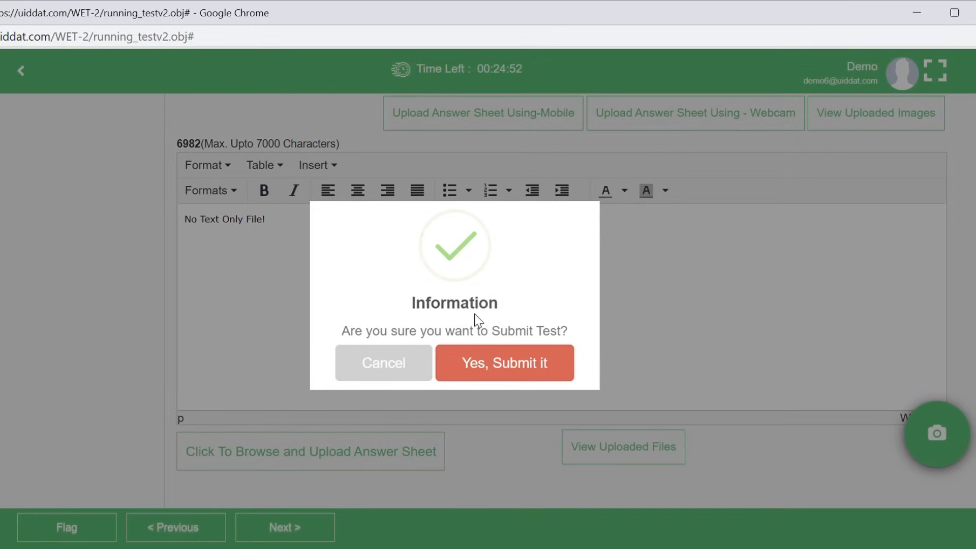
click(504, 363)
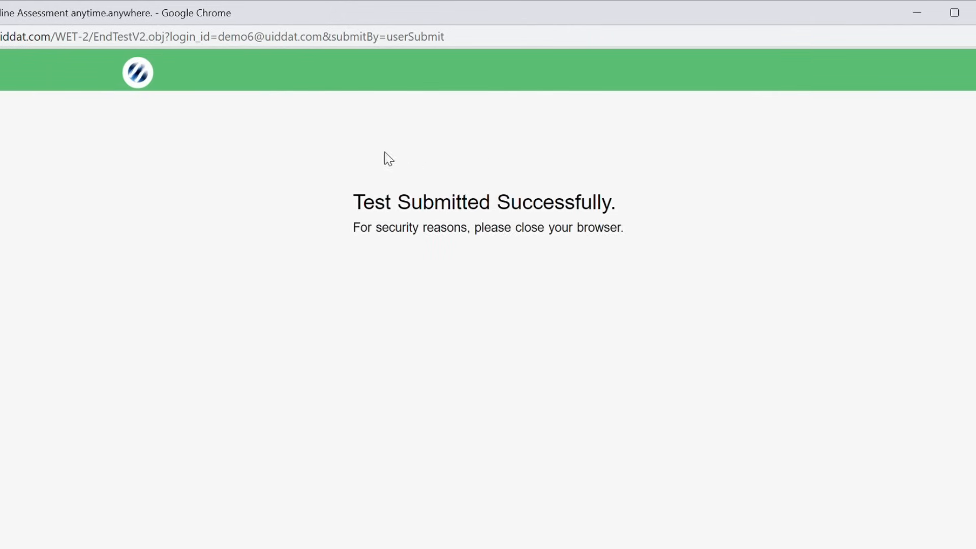
mouse_move(667, 333)
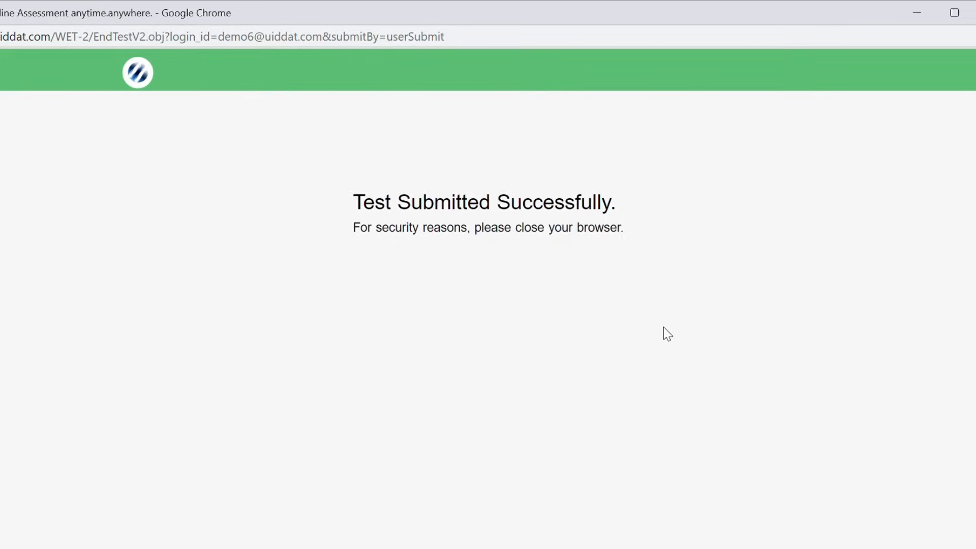
mouse_move(860, 193)
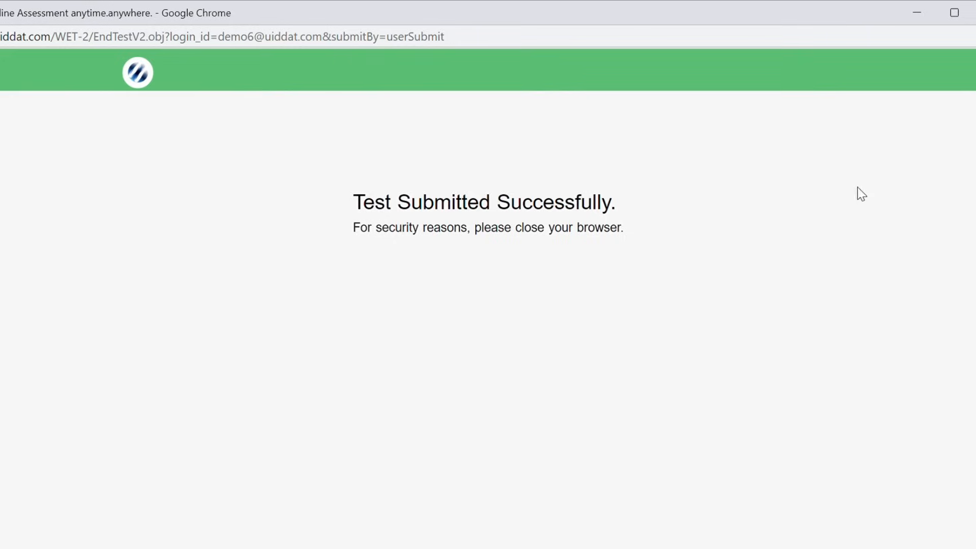
mouse_move(954, 83)
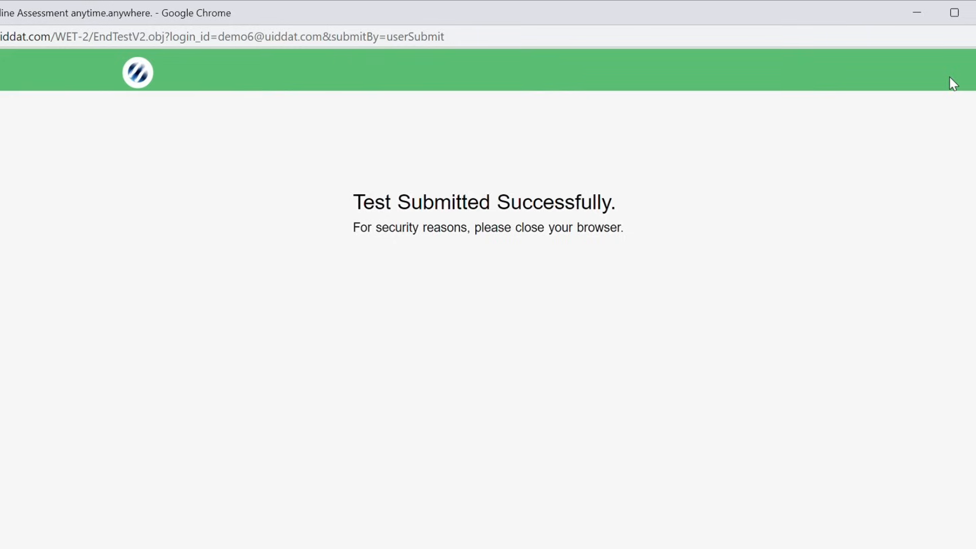